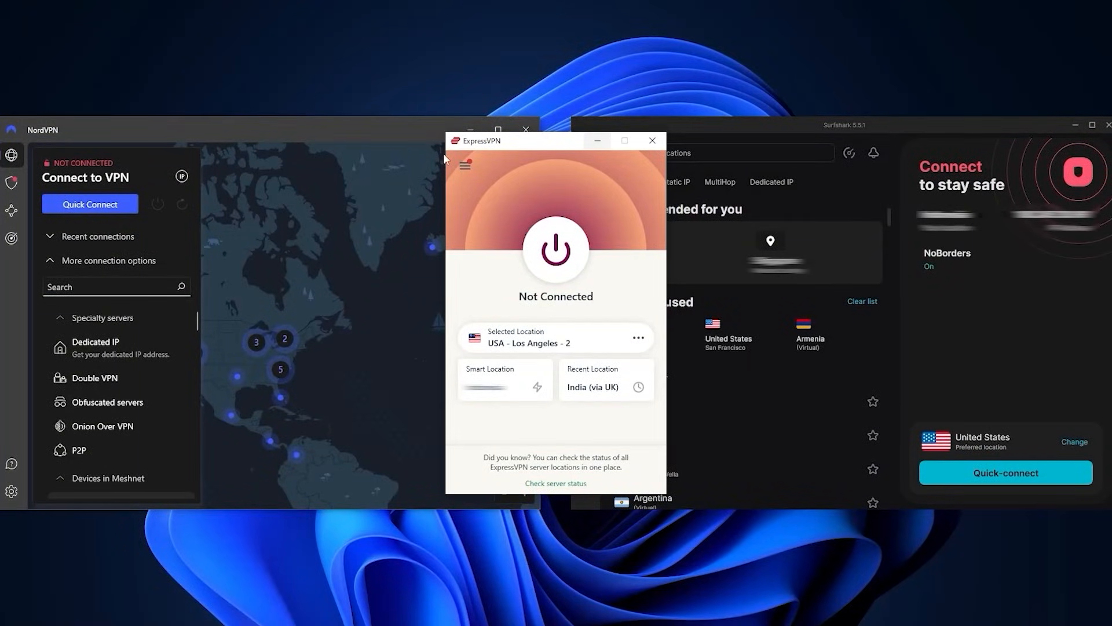
pyautogui.moveTo(414, 237)
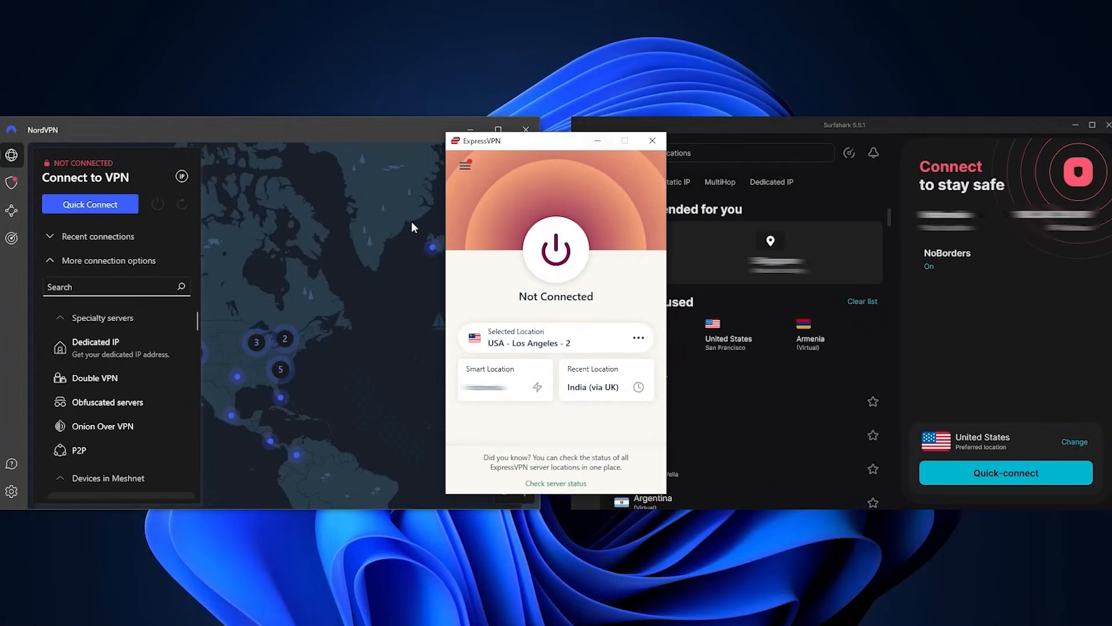
pyautogui.moveTo(377, 127)
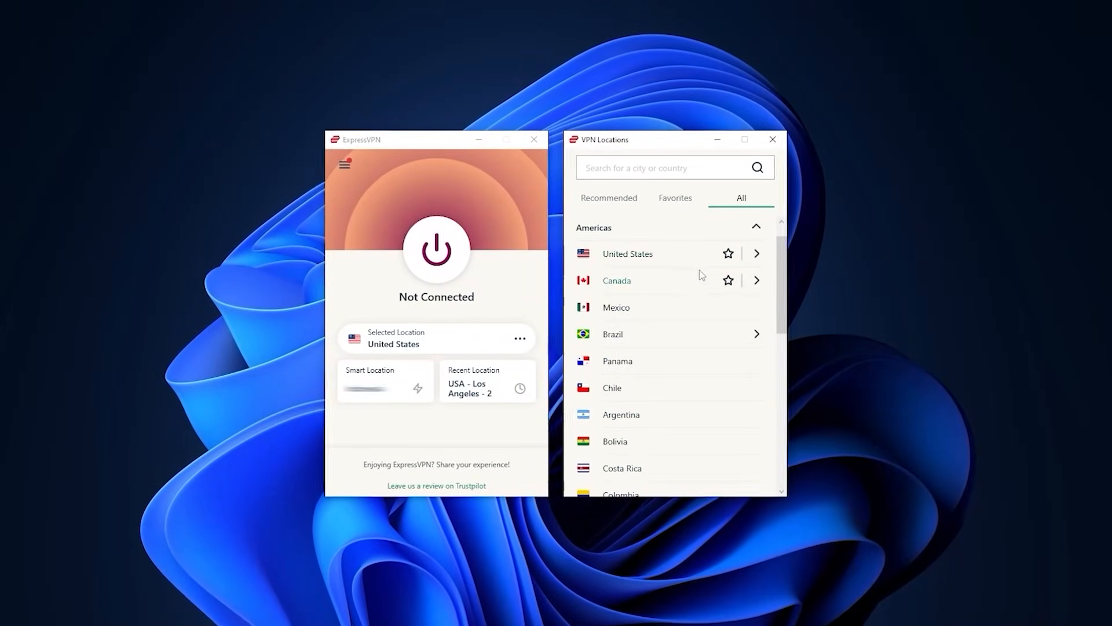
# Leave the VPN Locations window and load expressvpn.com in the browser
pyautogui.click(485, 381)
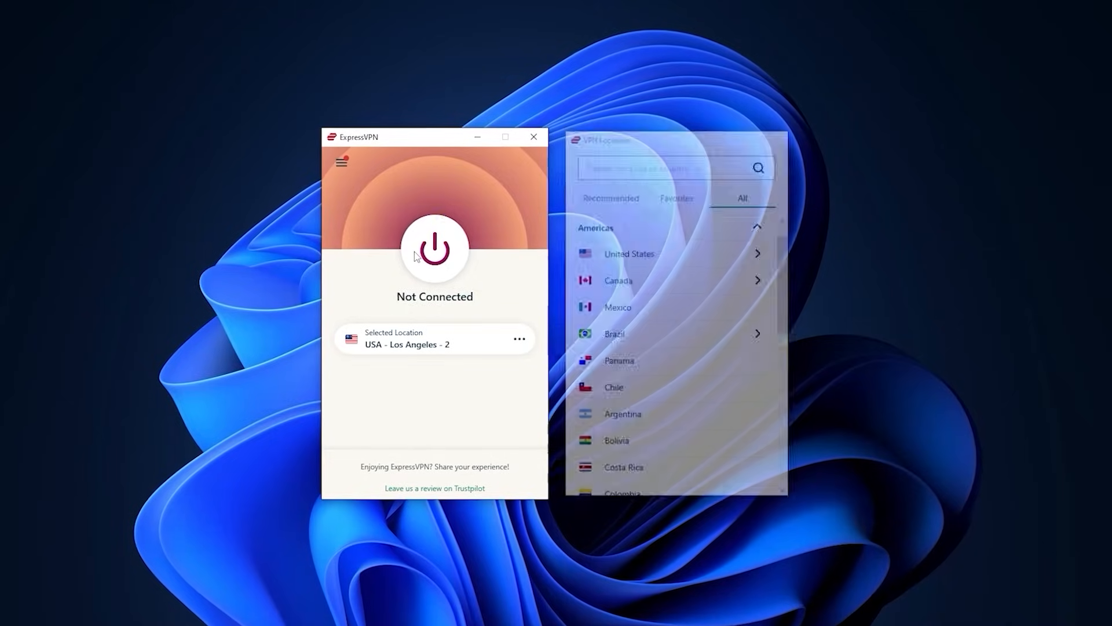
pyautogui.click(433, 248)
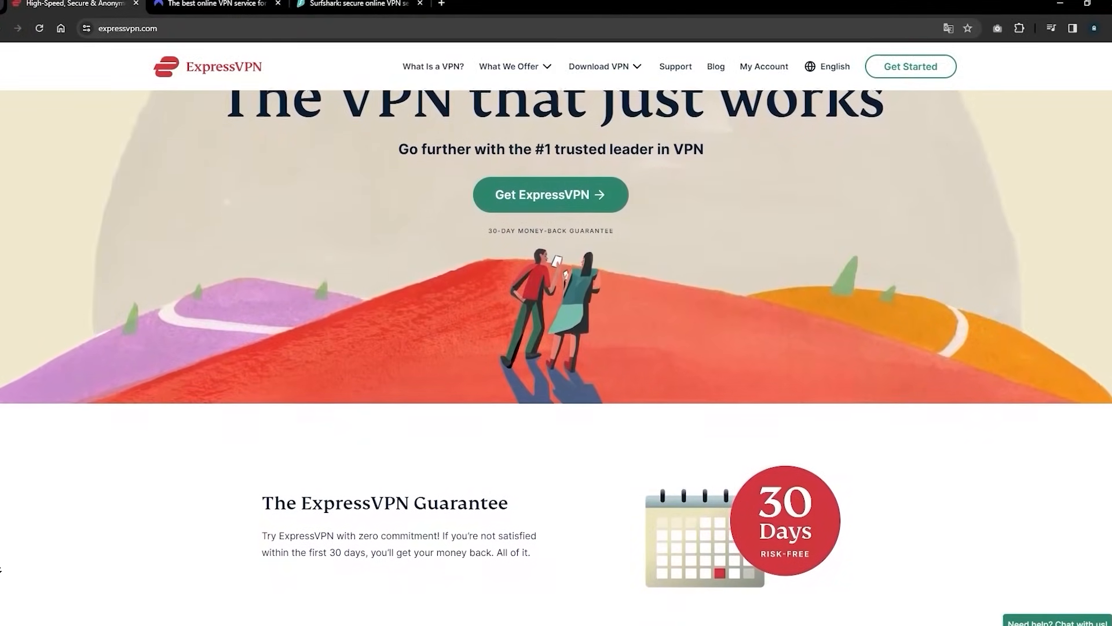
# Bring up ExpressVPN's Options window on its General settings
pyautogui.click(213, 5)
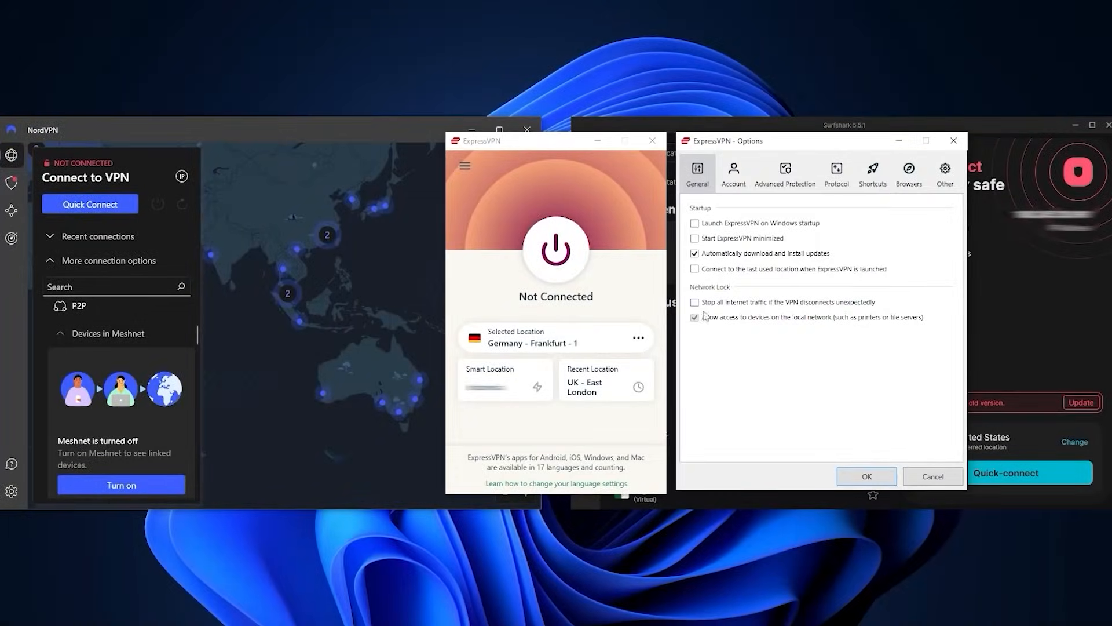
# Show Surfshark's Locations list of countries
pyautogui.click(694, 302)
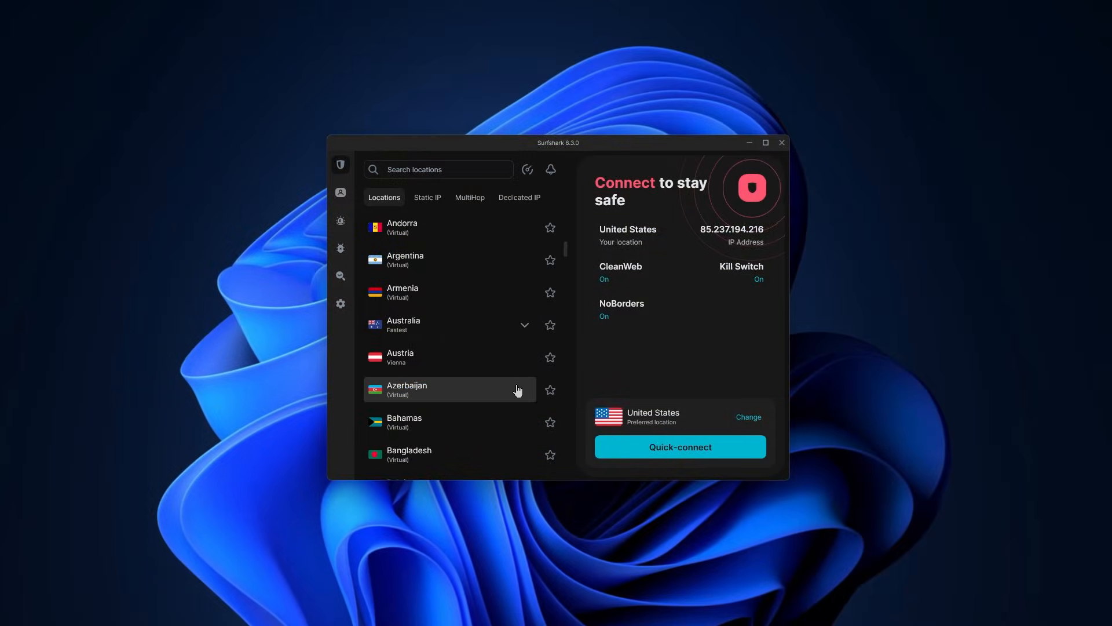
# Scroll down through Surfshark's country list before returning to the three-app view
pyautogui.scroll(-3)
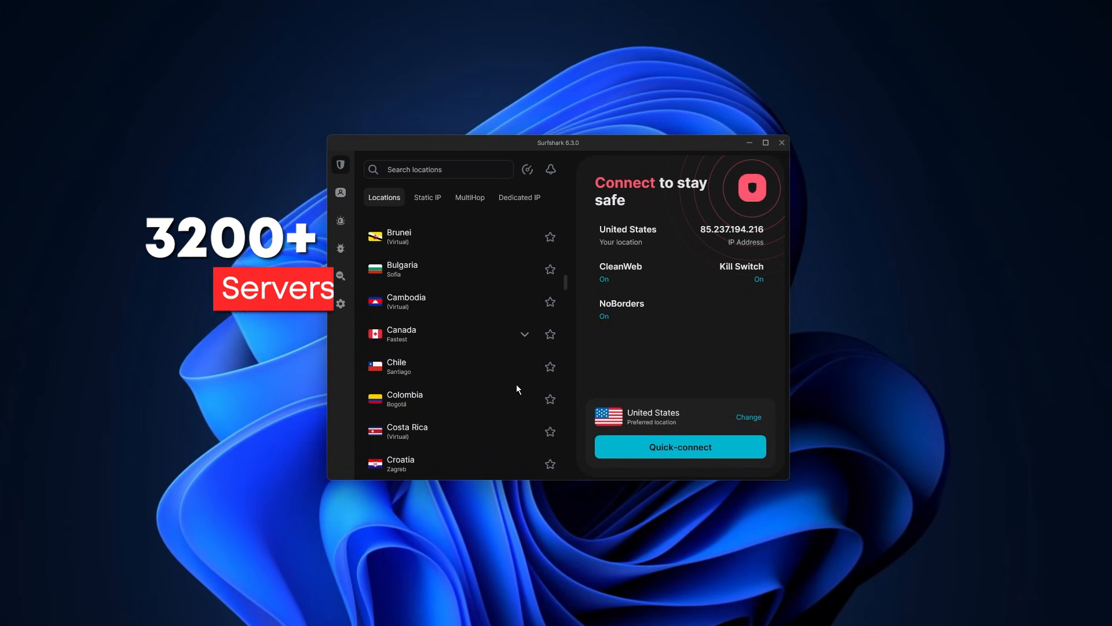
pyautogui.scroll(-3)
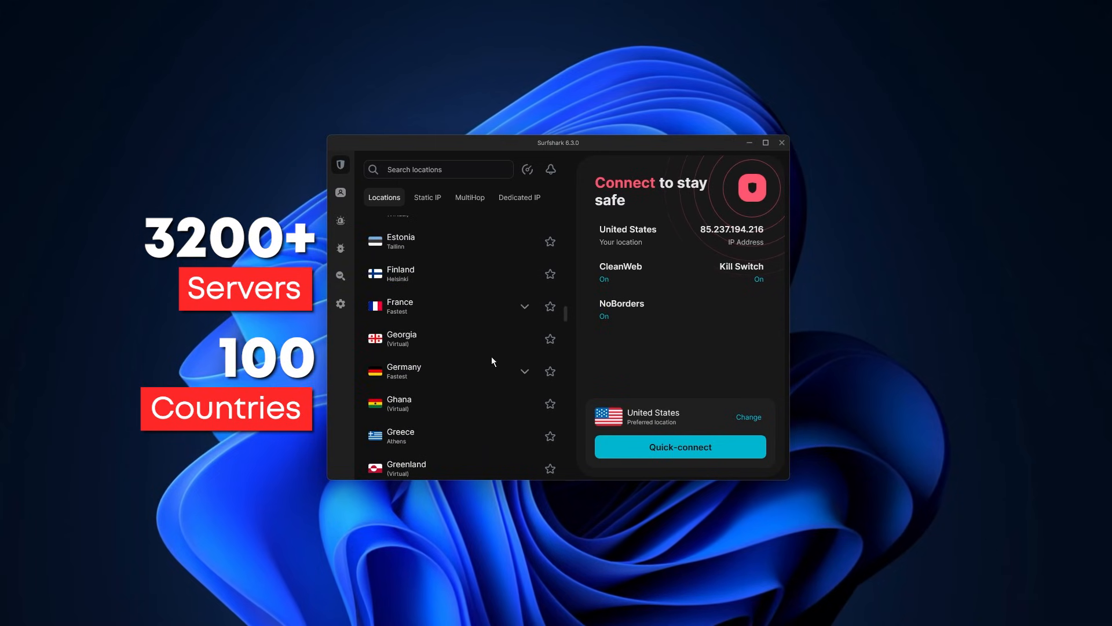
pyautogui.scroll(-3)
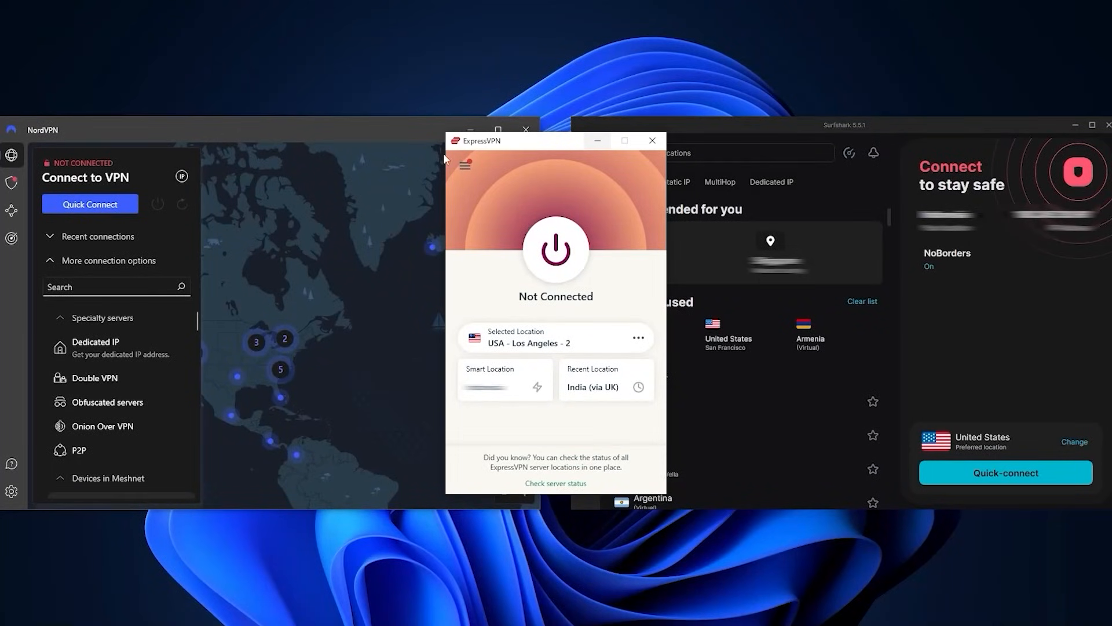
pyautogui.moveTo(392, 205)
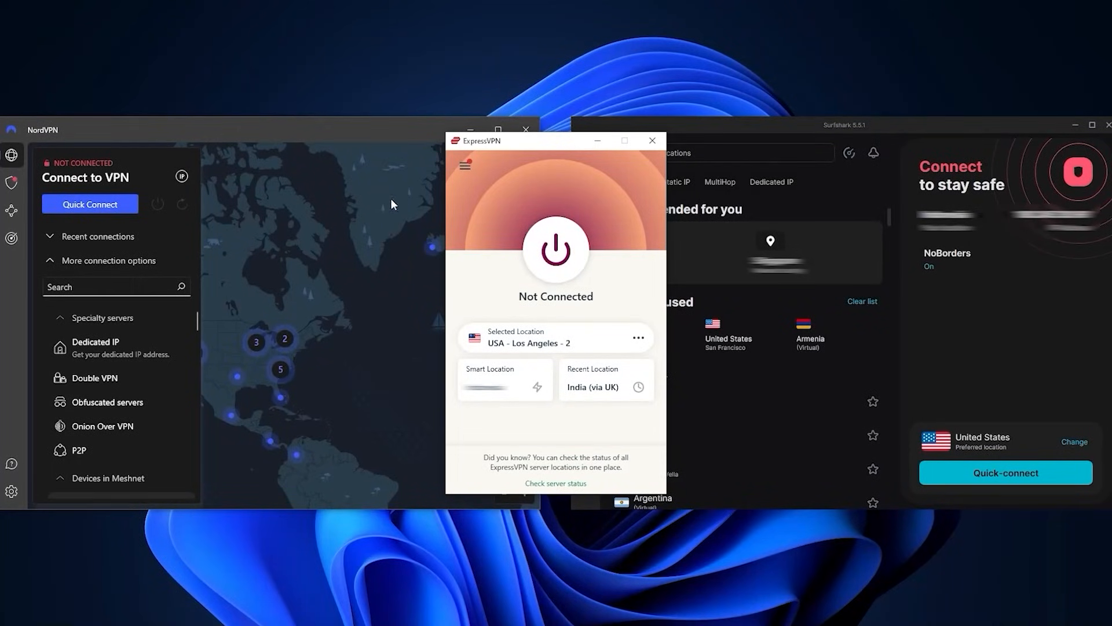
pyautogui.moveTo(549, 151)
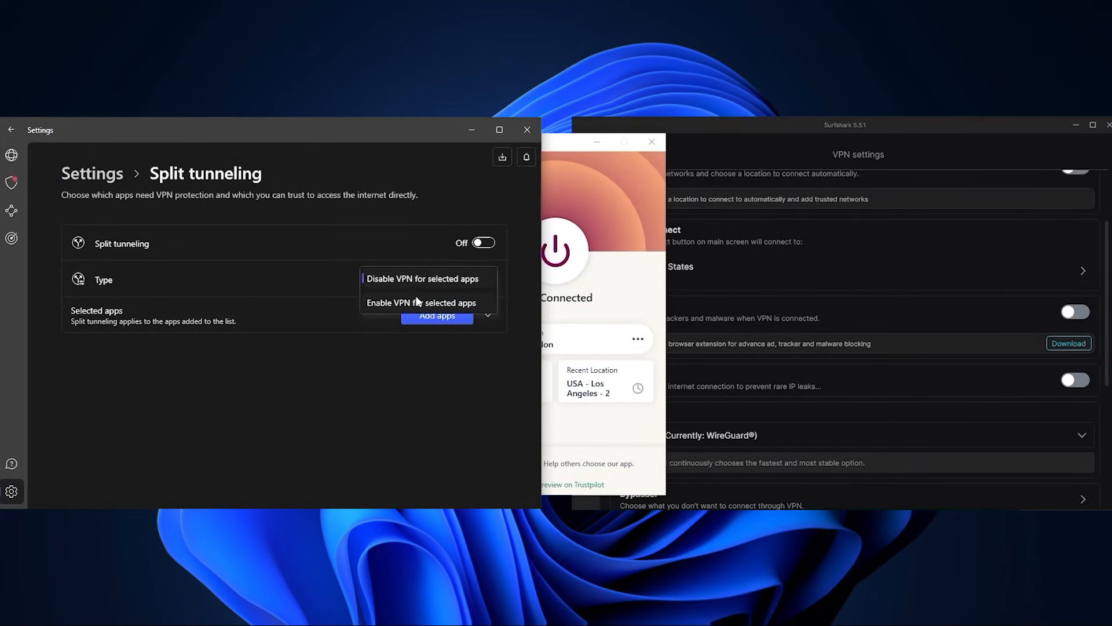
# Set NordVPN split tunneling to route only chosen apps and switch it on
pyautogui.click(437, 316)
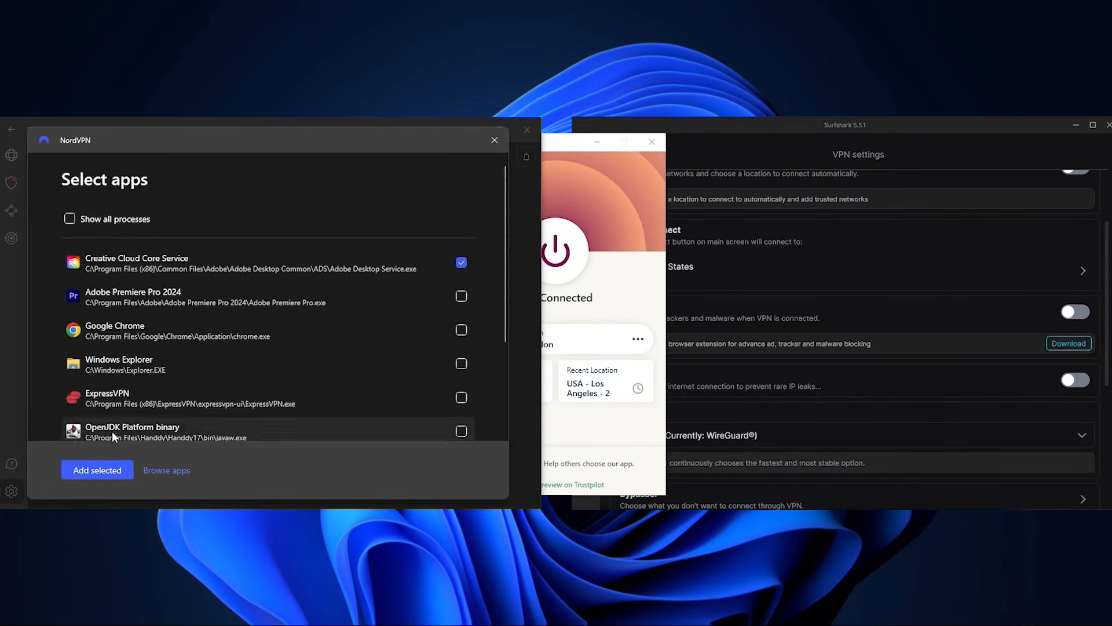
pyautogui.click(96, 470)
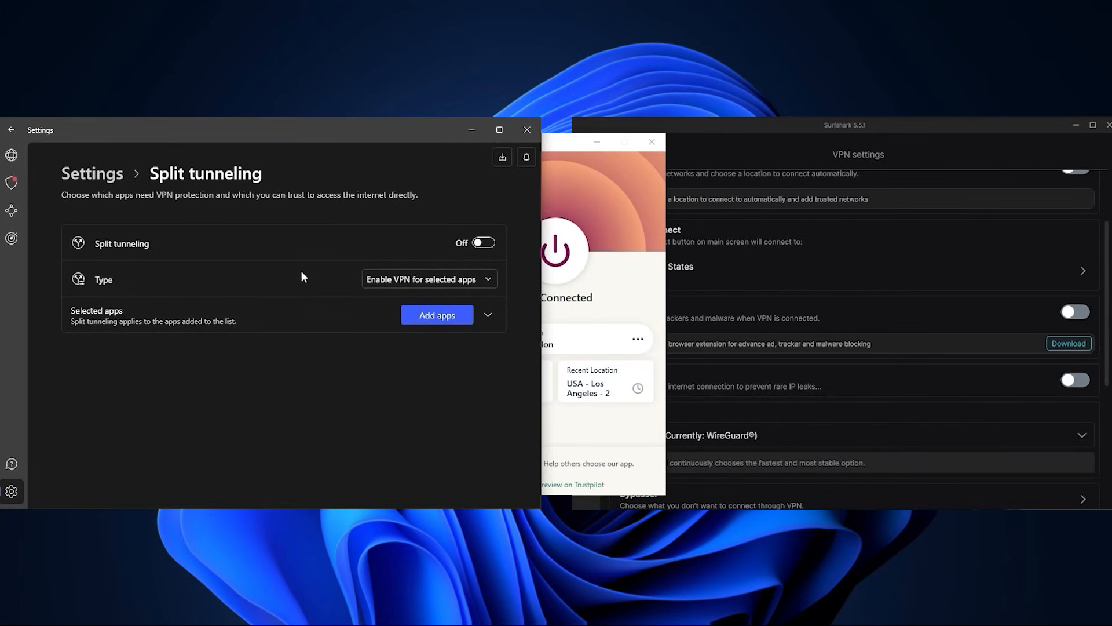
pyautogui.click(482, 242)
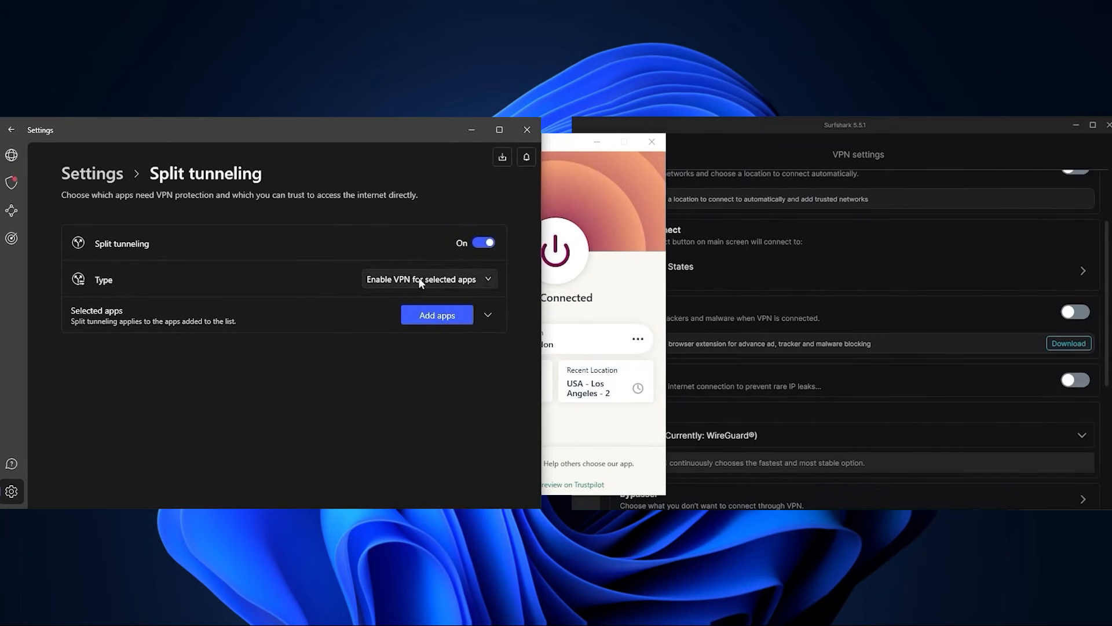
pyautogui.click(484, 242)
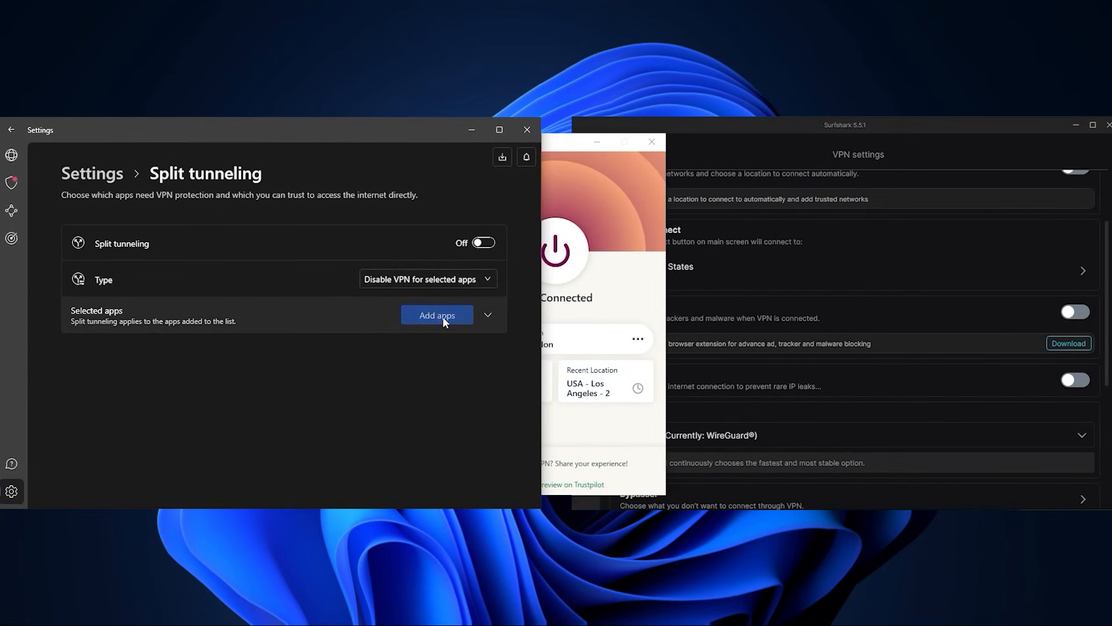
# Pick apps for split tunneling and toggle the feature off and on again
pyautogui.click(437, 314)
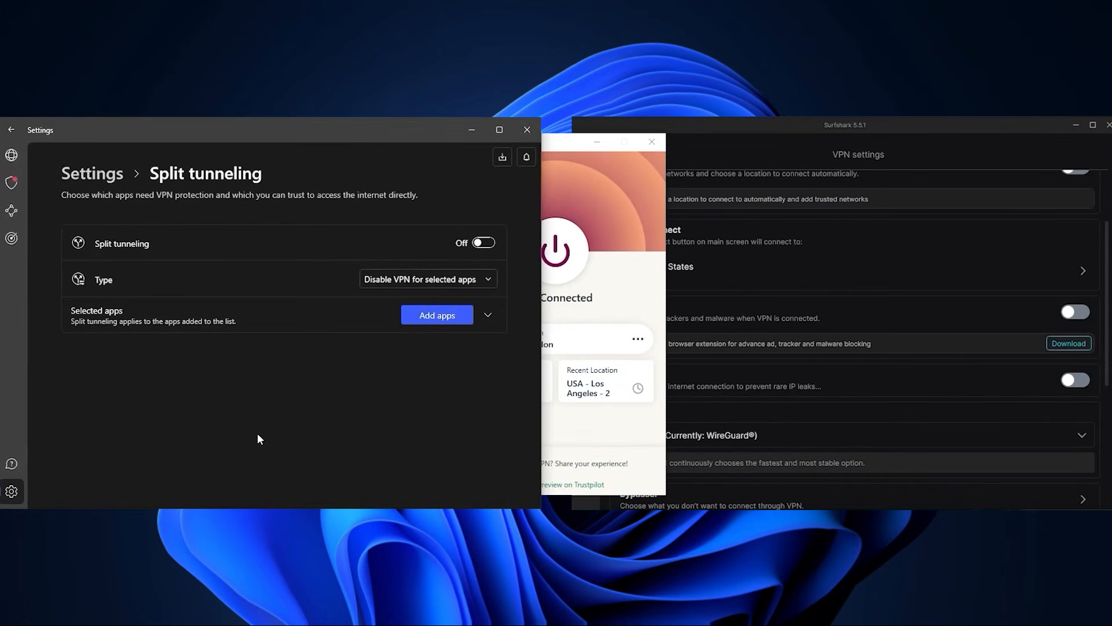
pyautogui.click(482, 243)
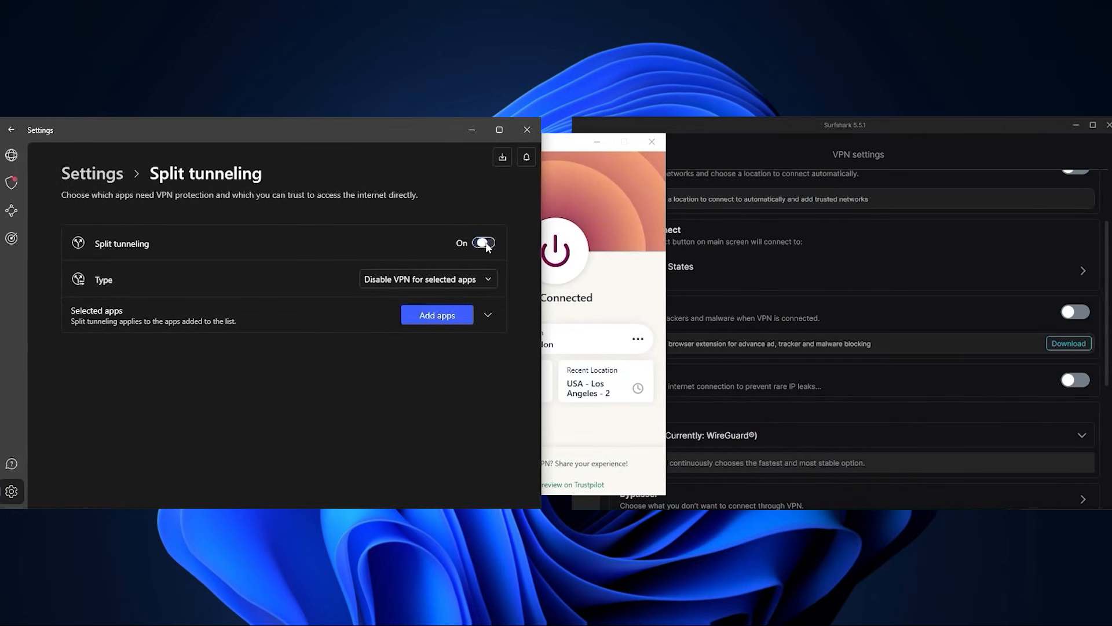
pyautogui.click(483, 242)
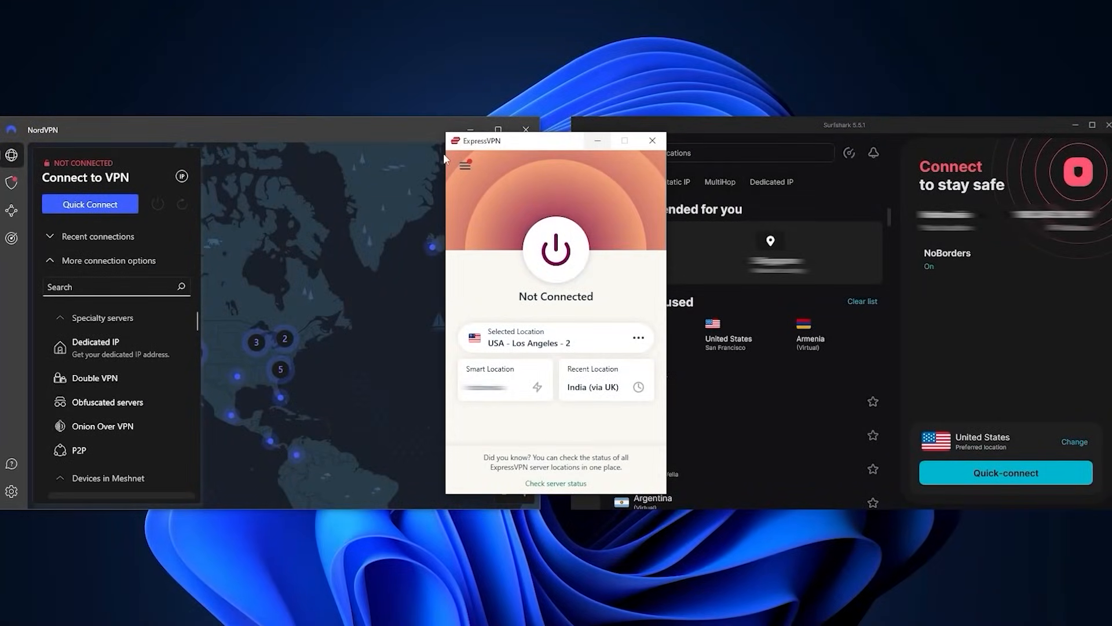
pyautogui.moveTo(415, 213)
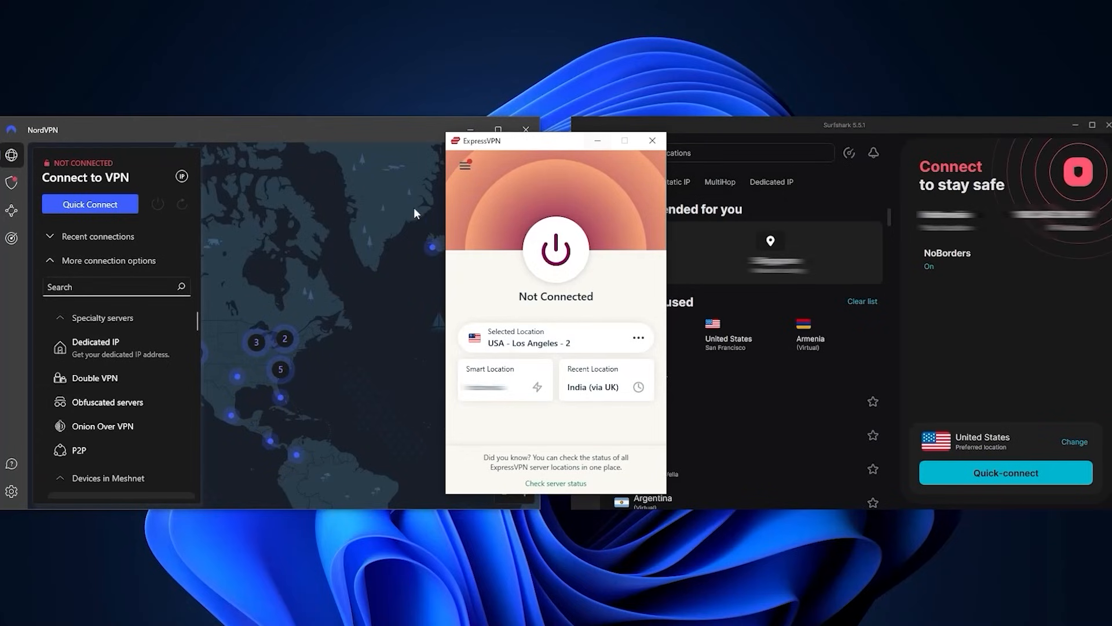
pyautogui.moveTo(387, 129)
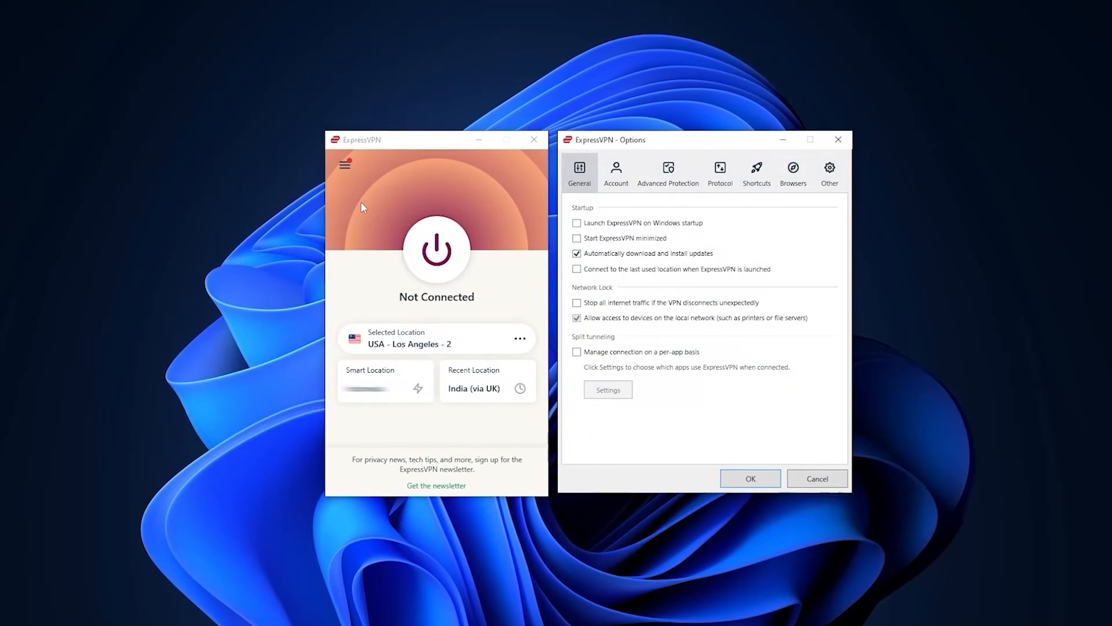
# Review ExpressVPN's Protocol options, then show All Locations in the location picker
pyautogui.click(667, 171)
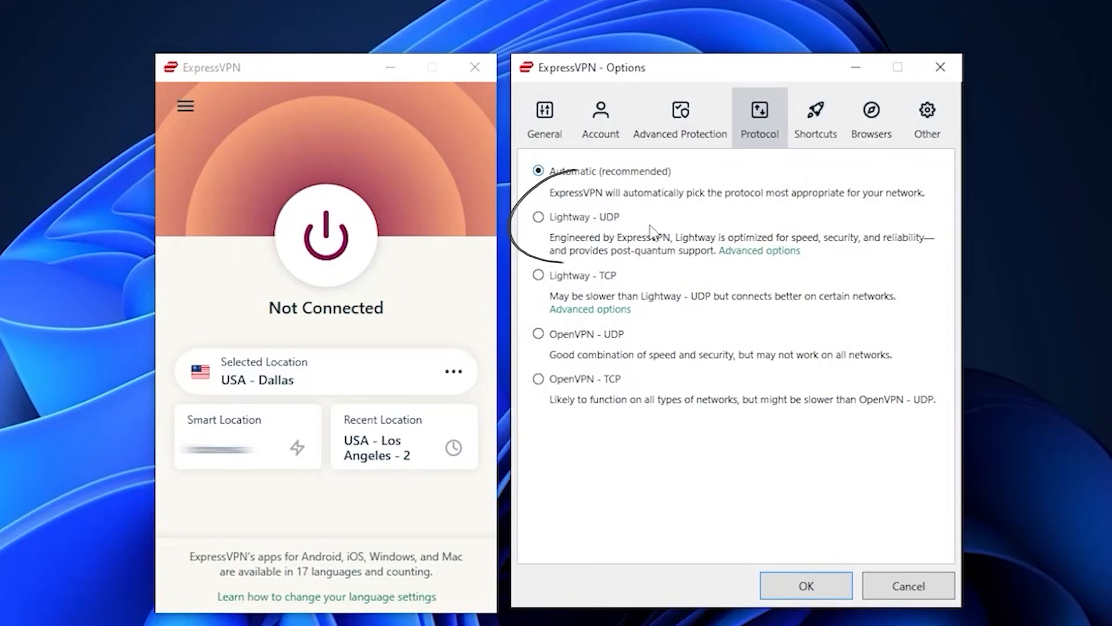
pyautogui.click(538, 217)
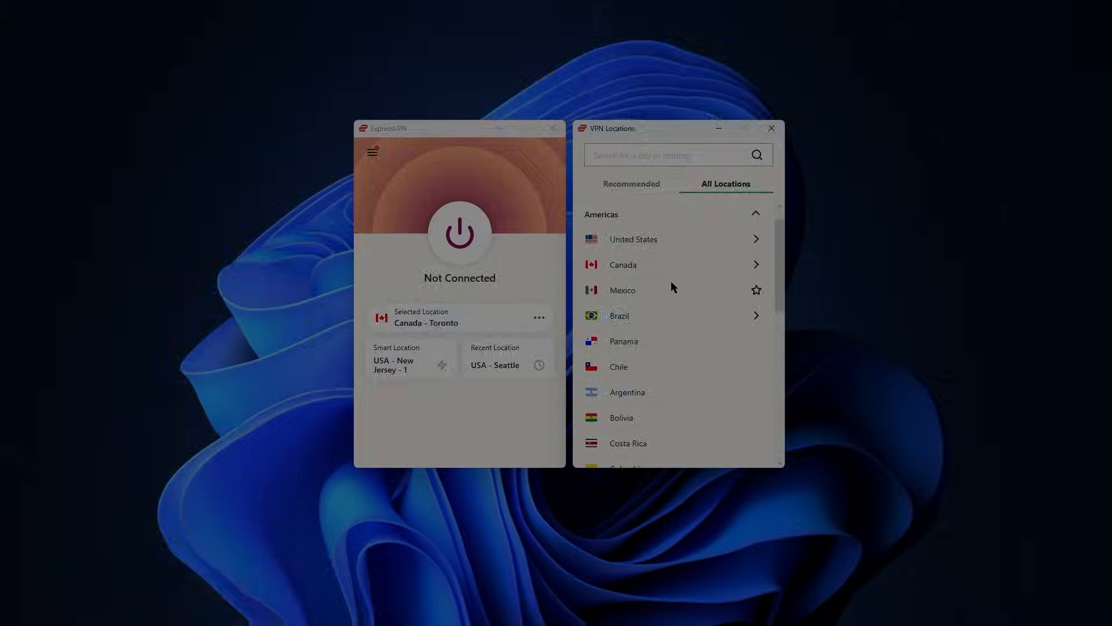
# Expand United States in ExpressVPN and select the USA - Chicago server
pyautogui.click(633, 238)
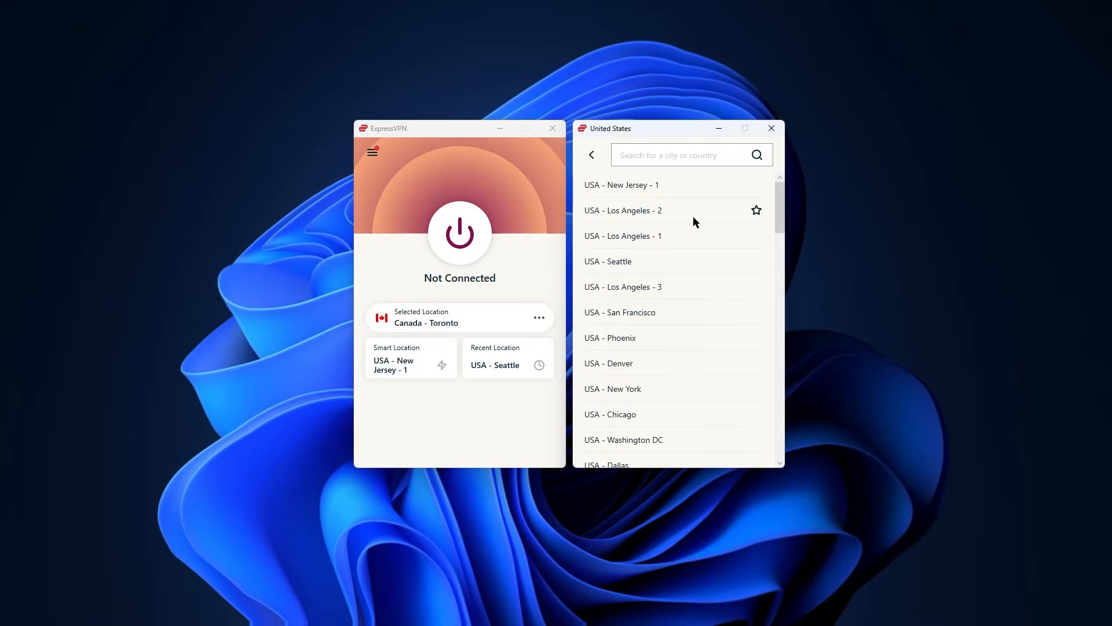
pyautogui.scroll(-3)
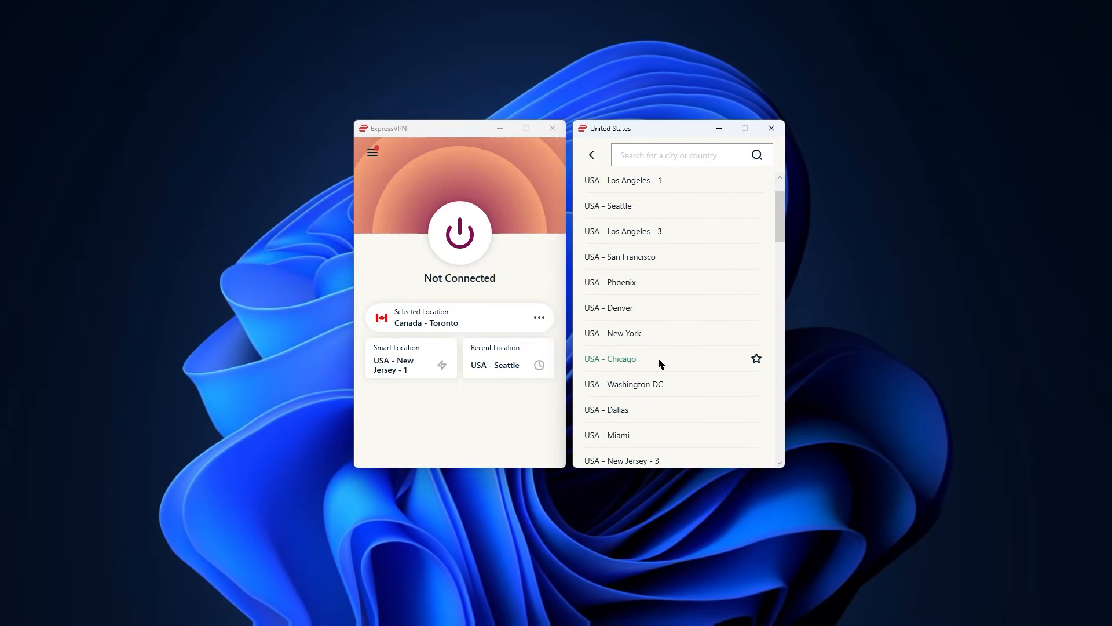
pyautogui.click(609, 358)
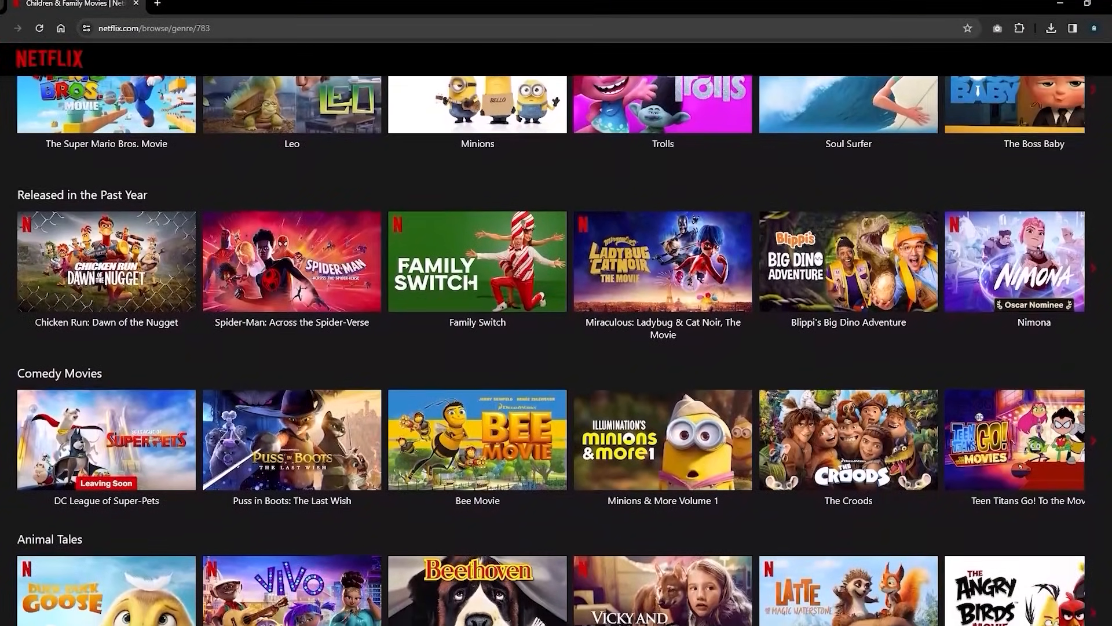
# Scroll further down Netflix's Children & Family Movies rows
pyautogui.scroll(-3)
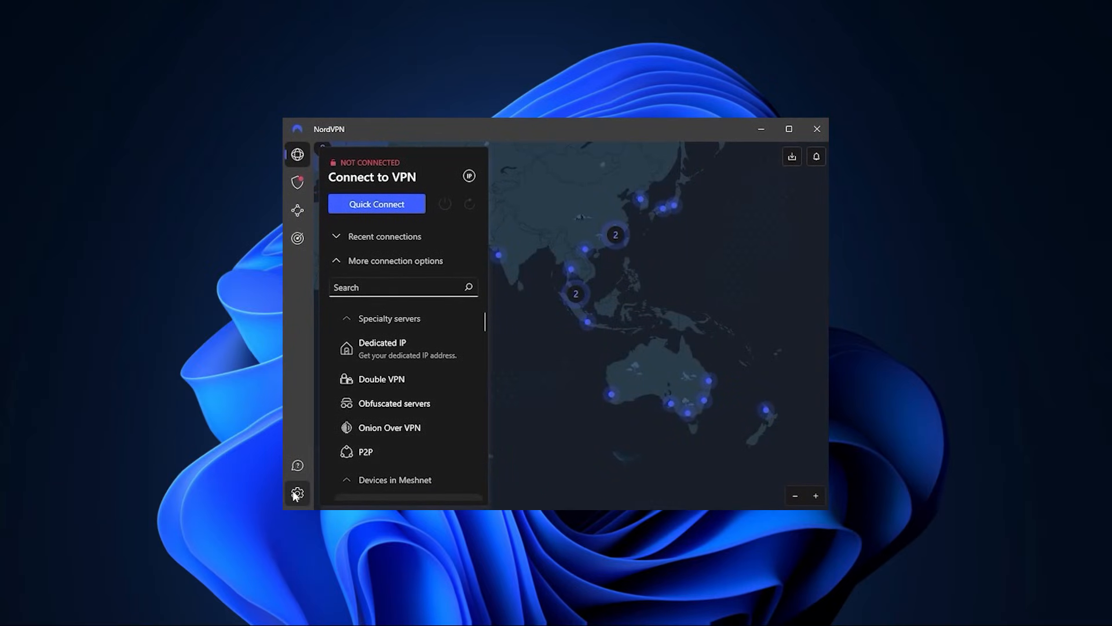
# Pan NordVPN's map to Europe and connect to the Italy server marker
pyautogui.click(297, 493)
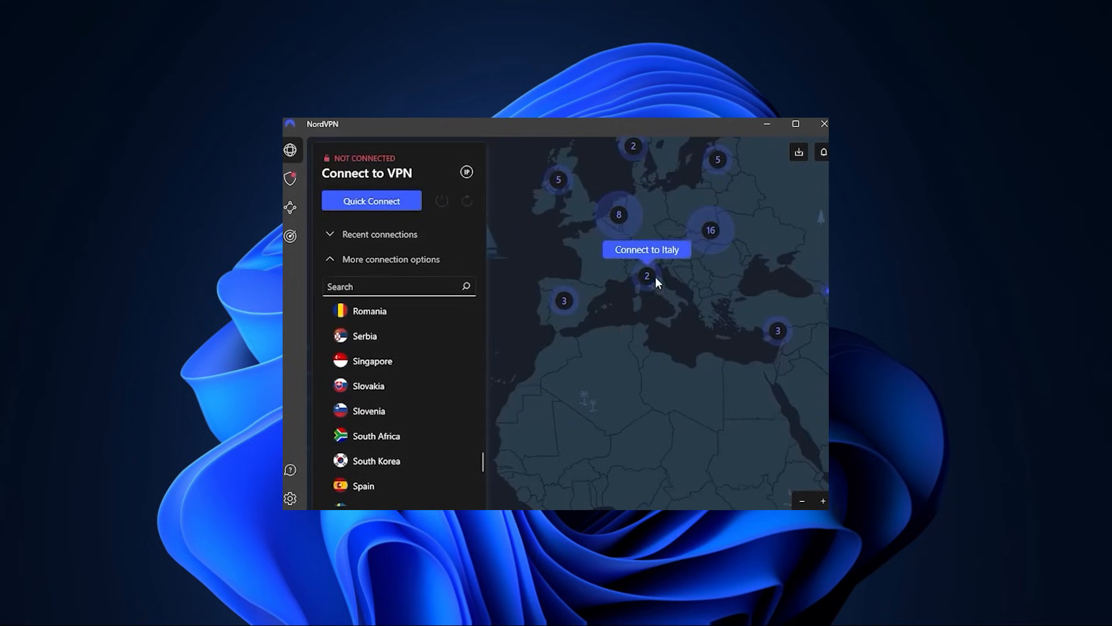
pyautogui.click(645, 277)
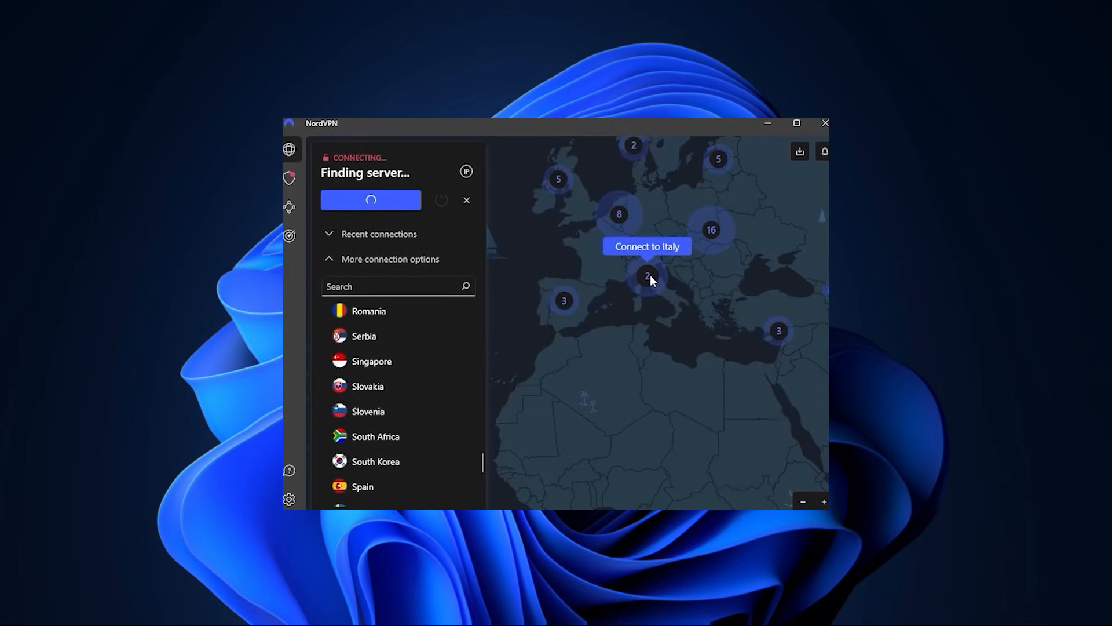
pyautogui.click(647, 277)
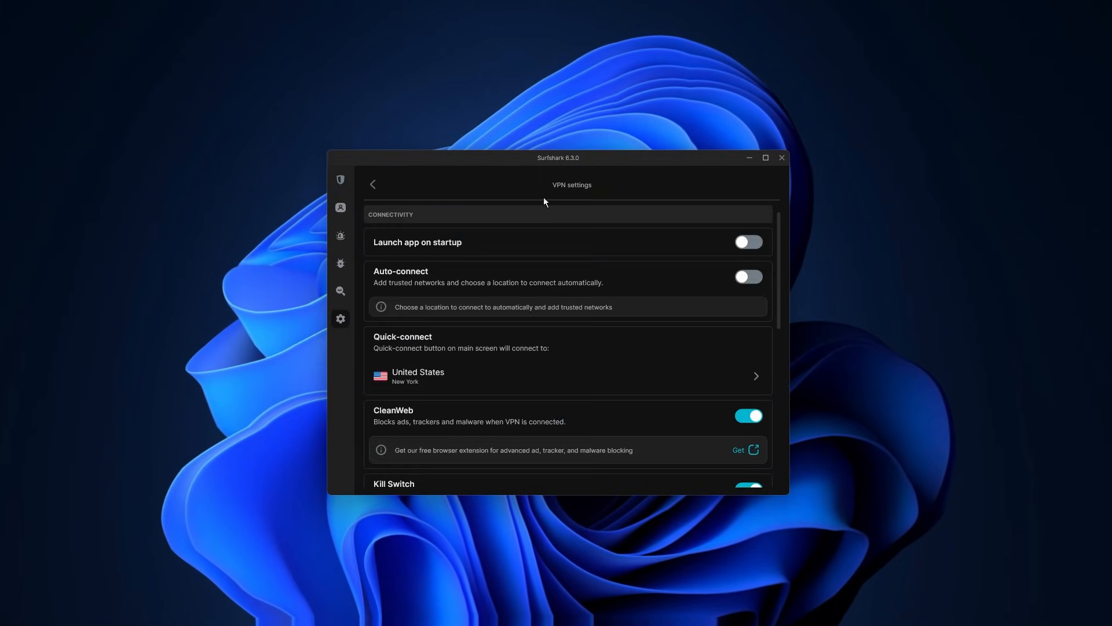
# Scroll through Surfshark's VPN settings, then browse the country list and pick a location
pyautogui.scroll(-3)
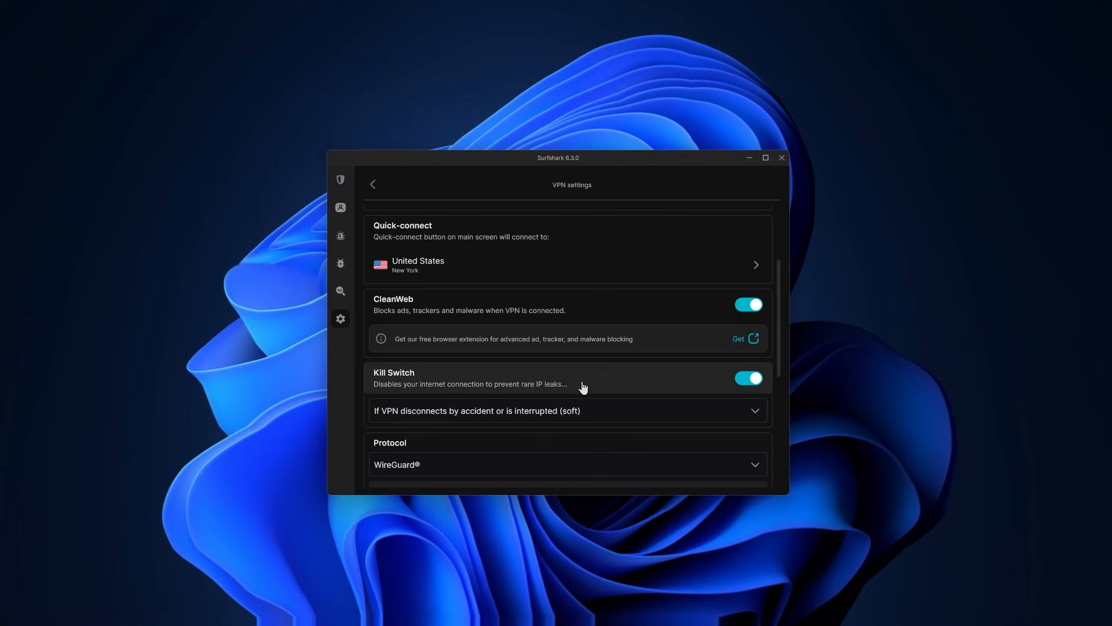
pyautogui.scroll(-3)
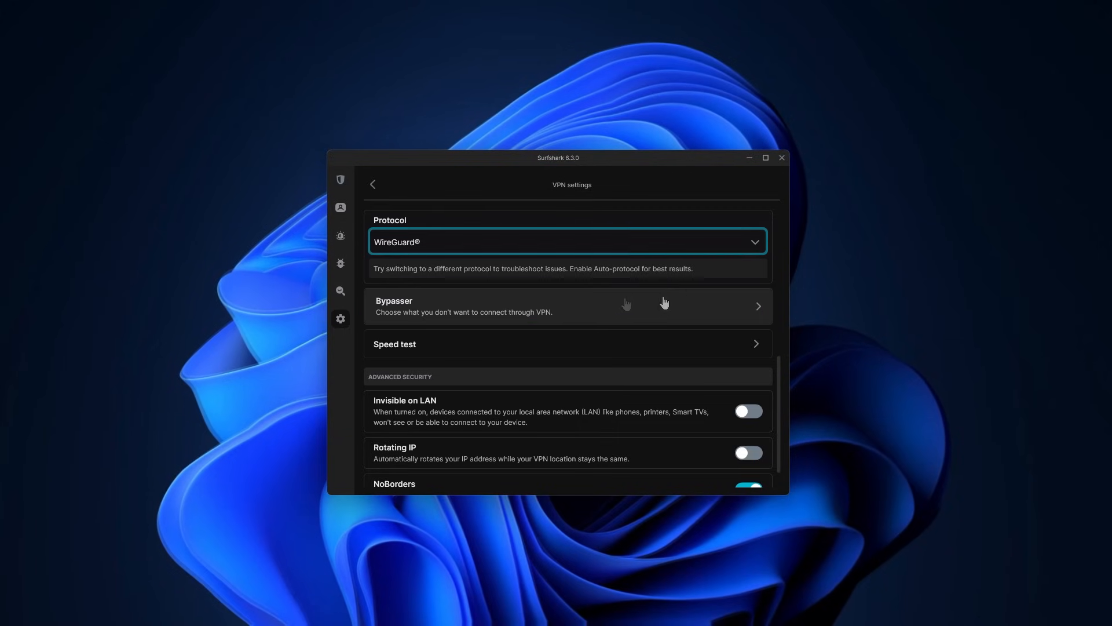
pyautogui.click(372, 184)
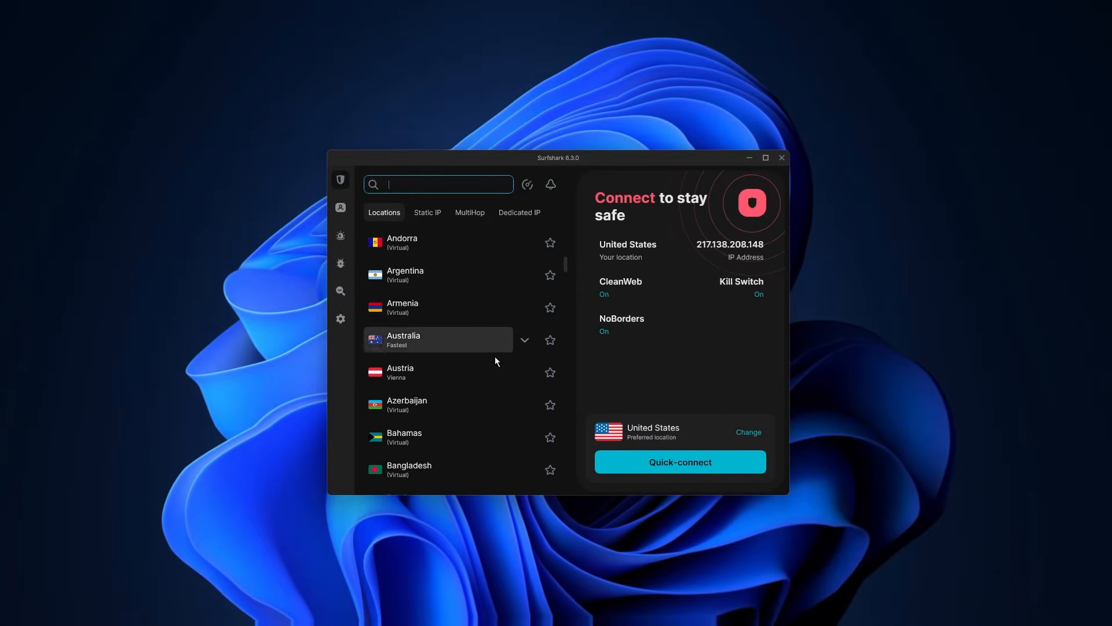
pyautogui.scroll(-3)
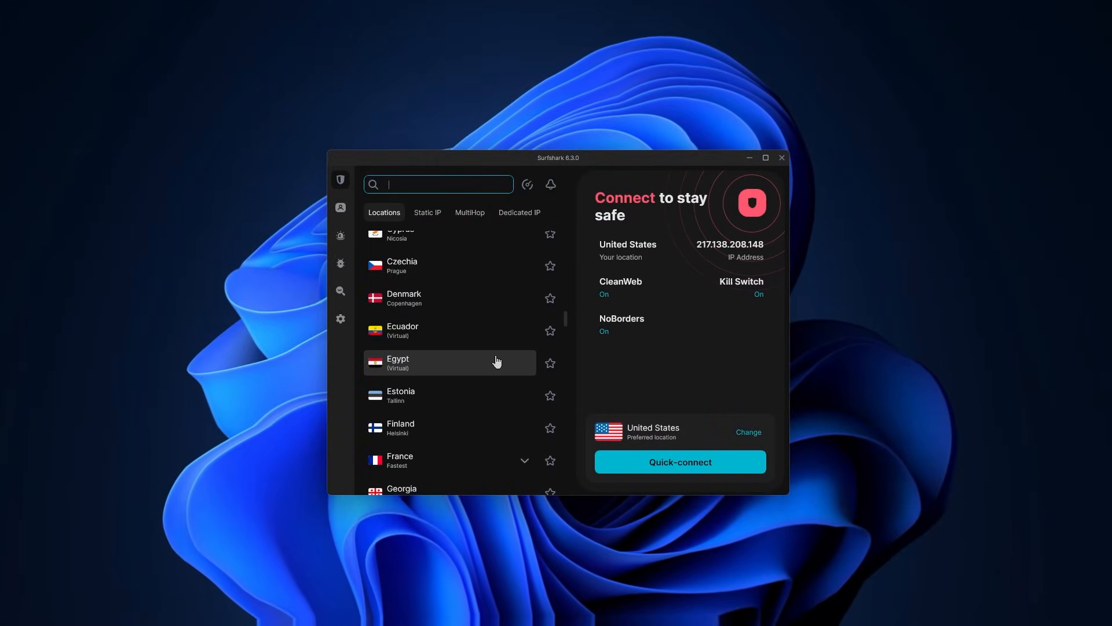
pyautogui.click(400, 404)
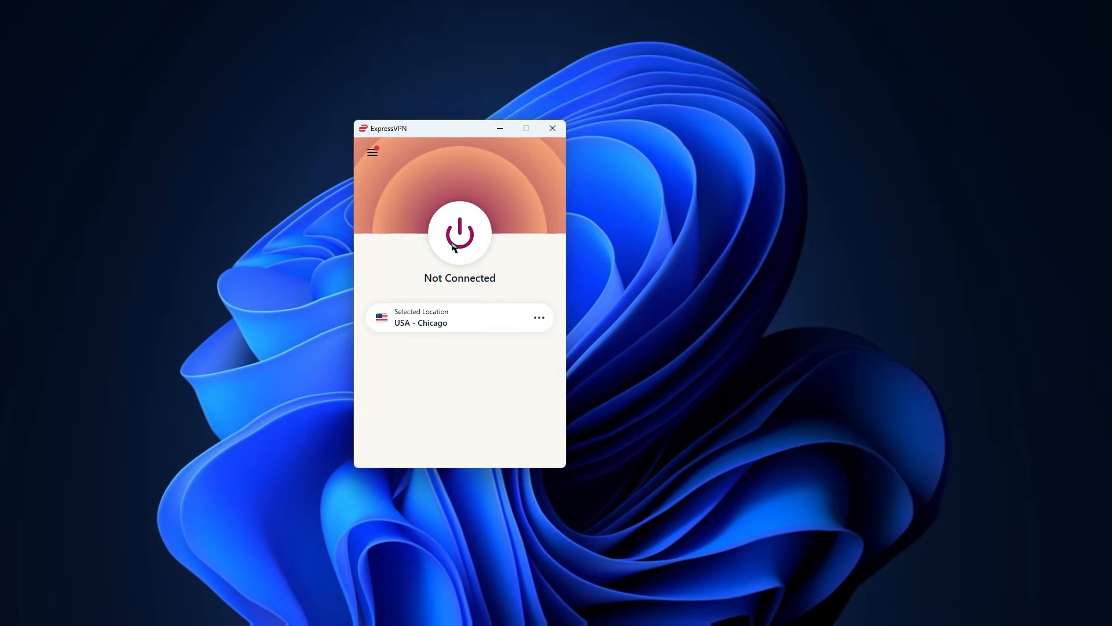
# Connect ExpressVPN to the USA - Chicago location via the power button
pyautogui.click(459, 233)
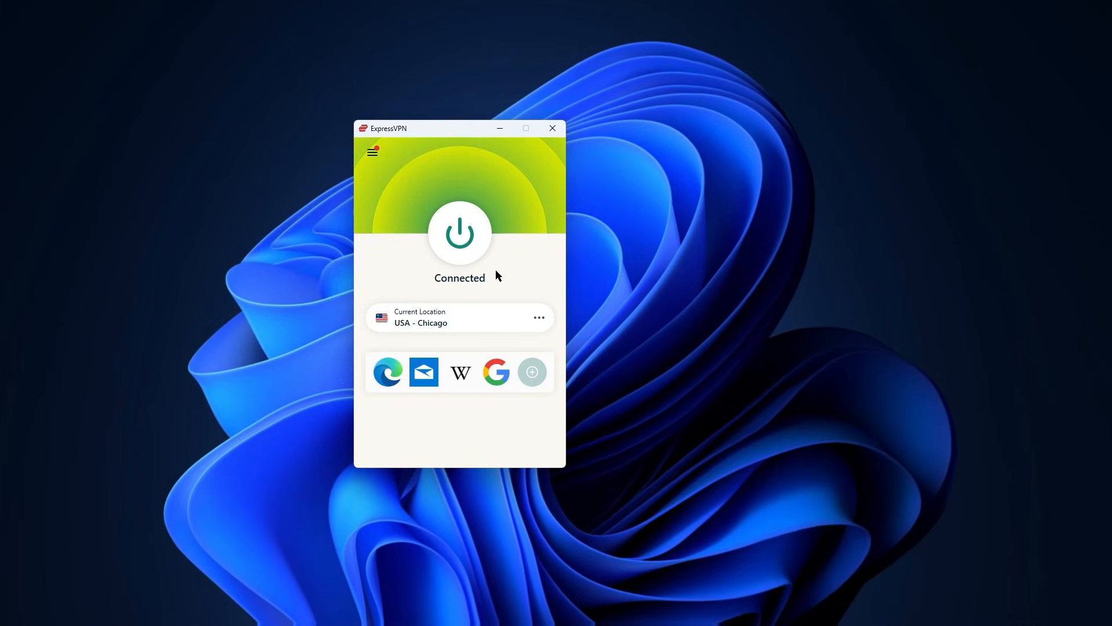
pyautogui.moveTo(436, 268)
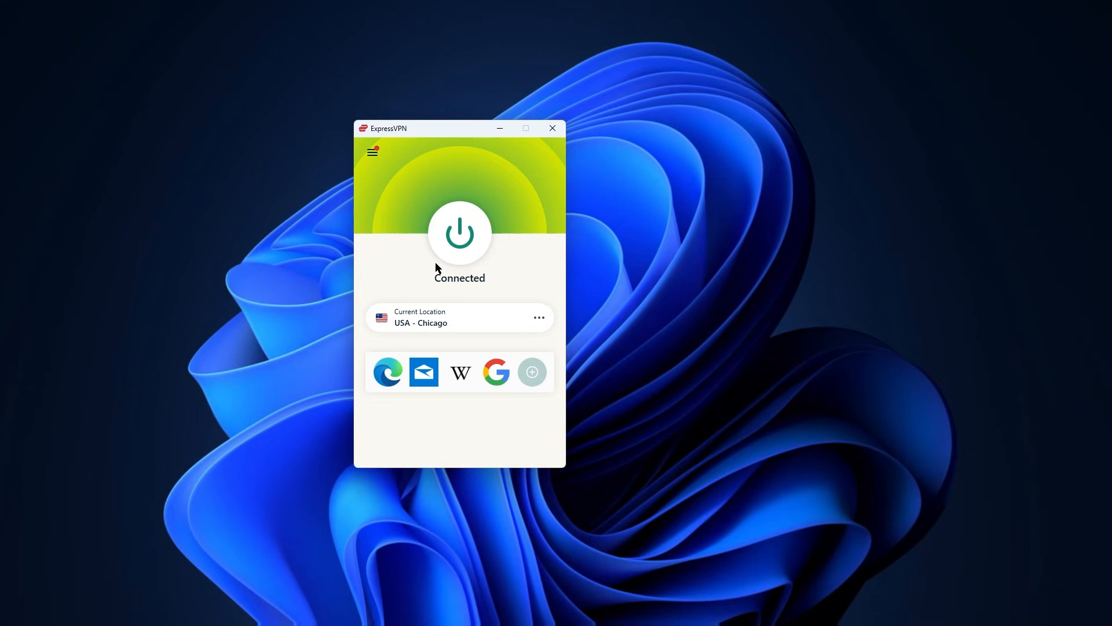
pyautogui.moveTo(470, 261)
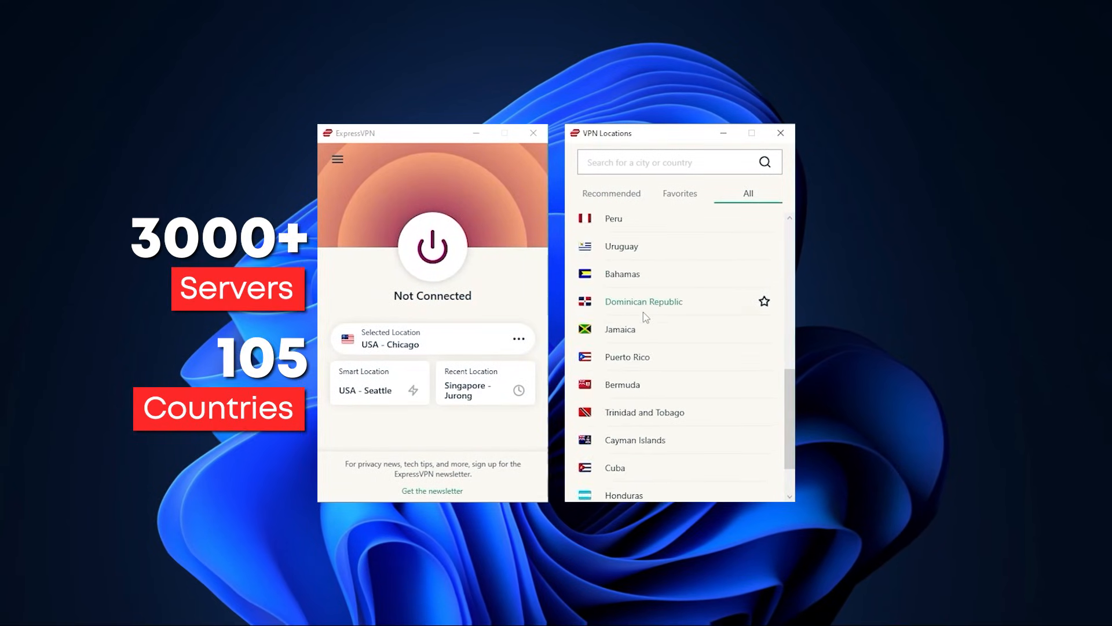
# Connect ExpressVPN to USA - Dallas and switch to NordVPN's North America server map
pyautogui.scroll(-3)
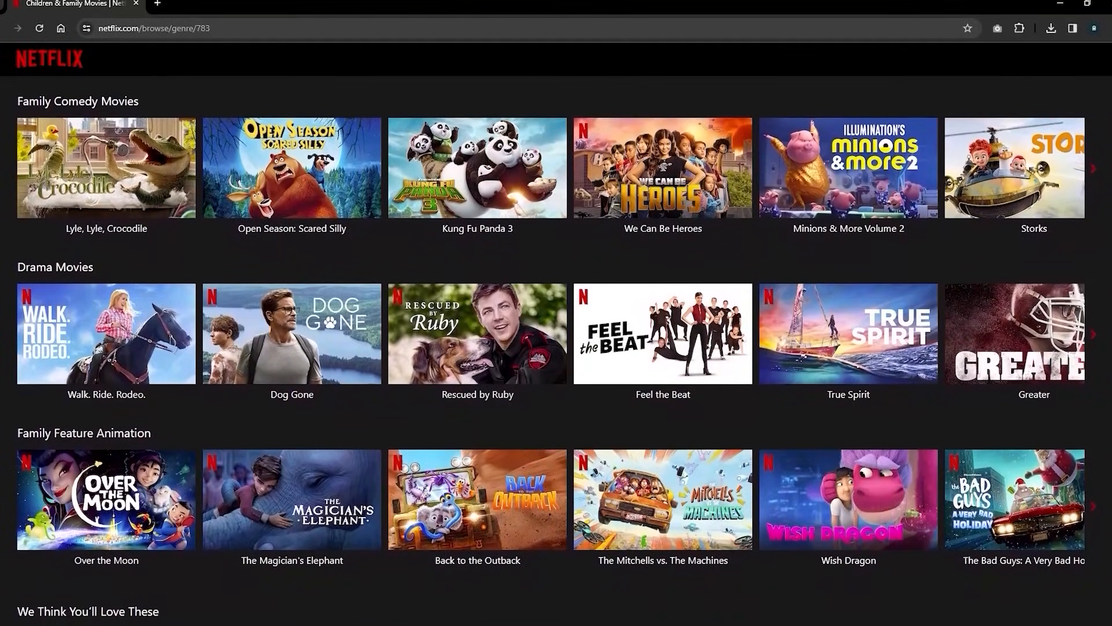
pyautogui.scroll(-3)
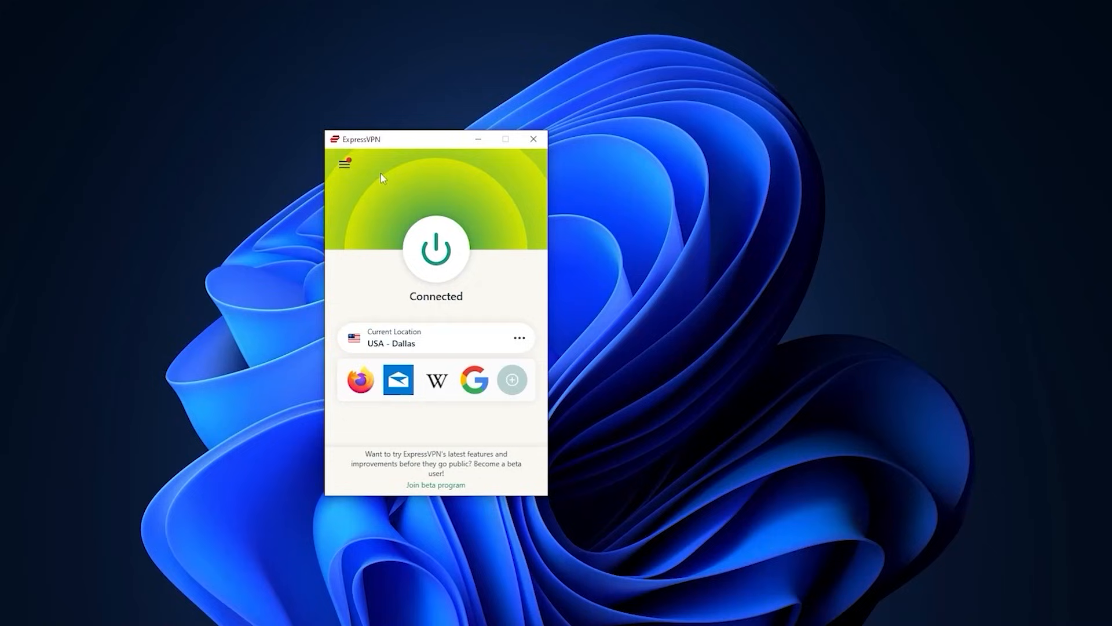
pyautogui.click(346, 163)
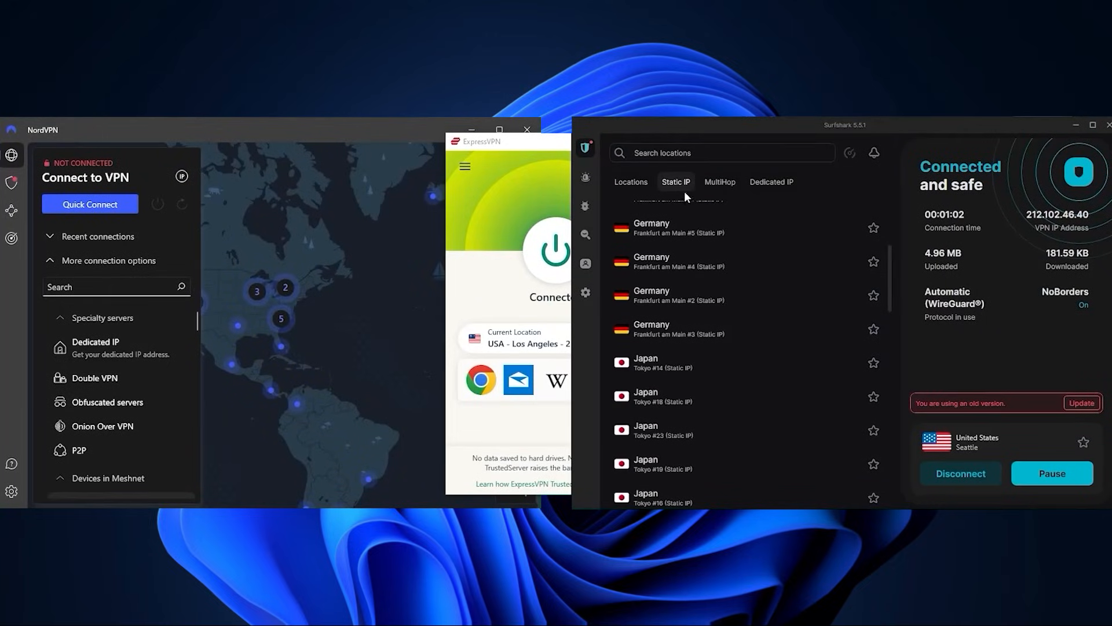
pyautogui.click(719, 182)
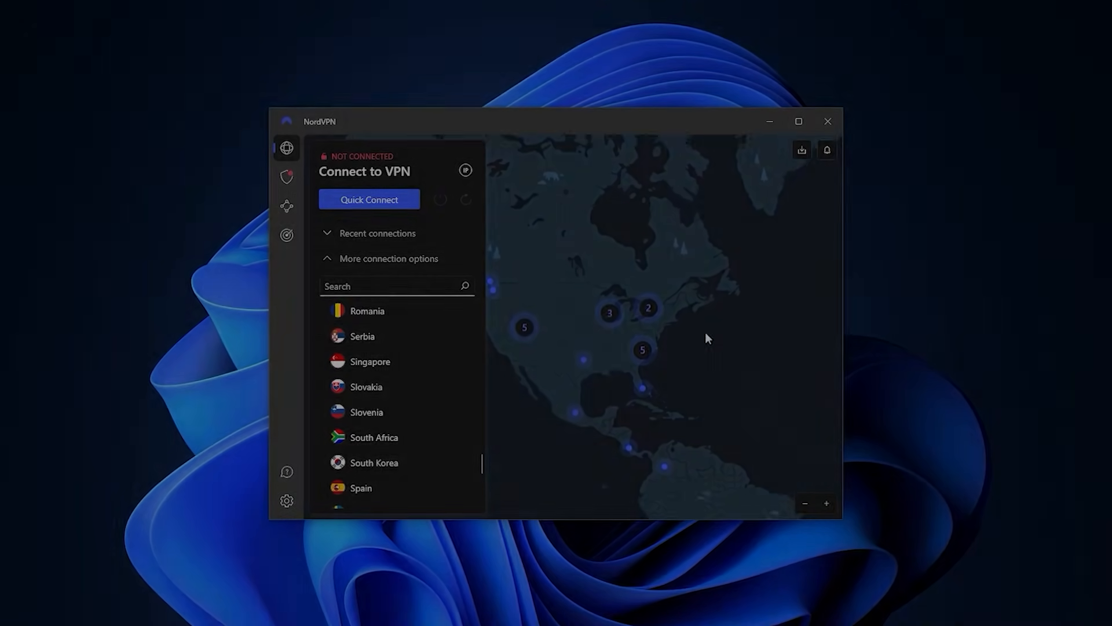
# Show NordVPN's Kill Switch settings and Surfshark's VPN settings for comparison
pyautogui.click(286, 501)
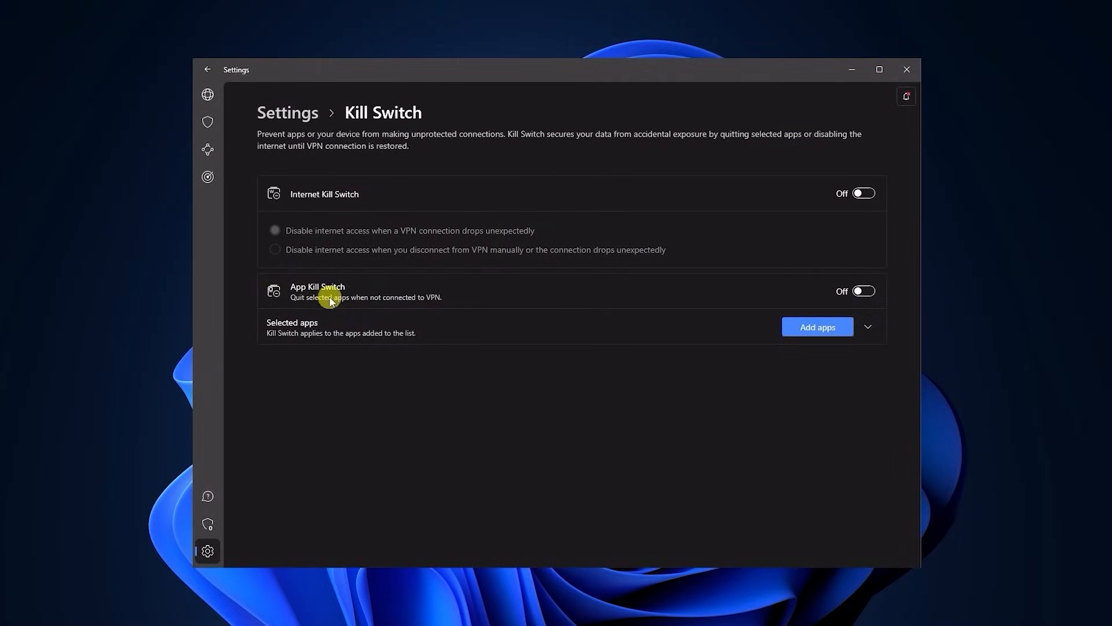
pyautogui.click(210, 152)
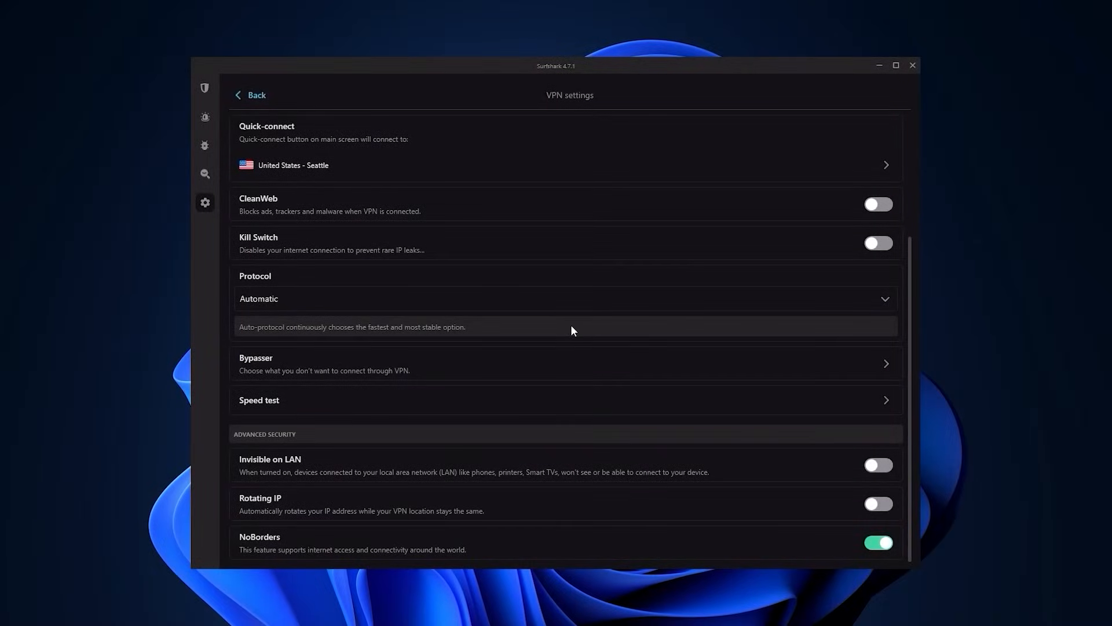
pyautogui.click(565, 297)
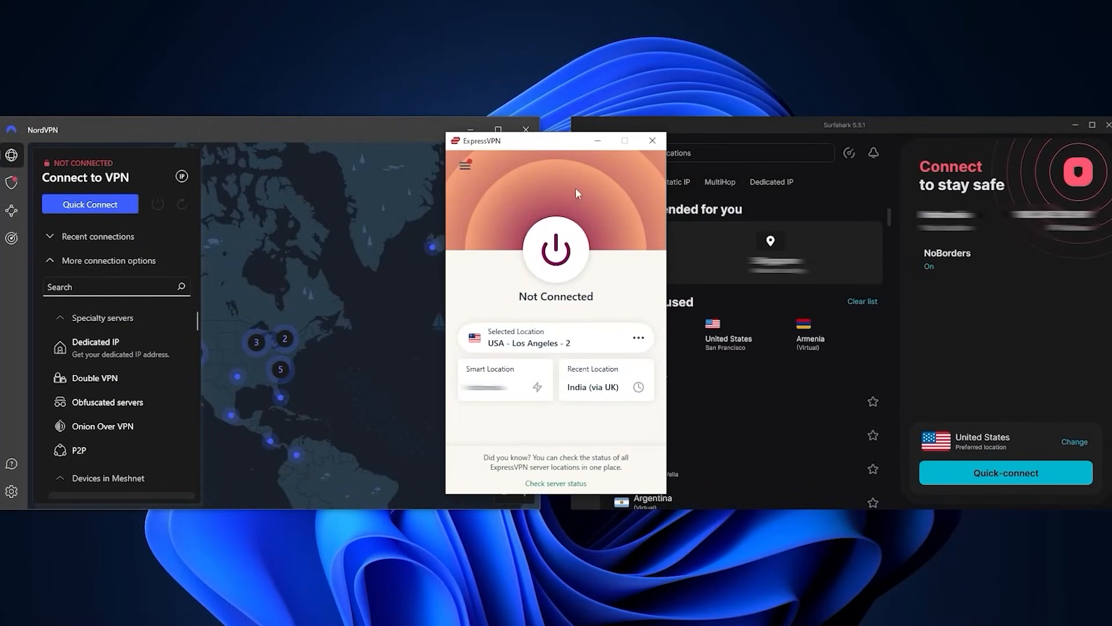
pyautogui.moveTo(549, 151)
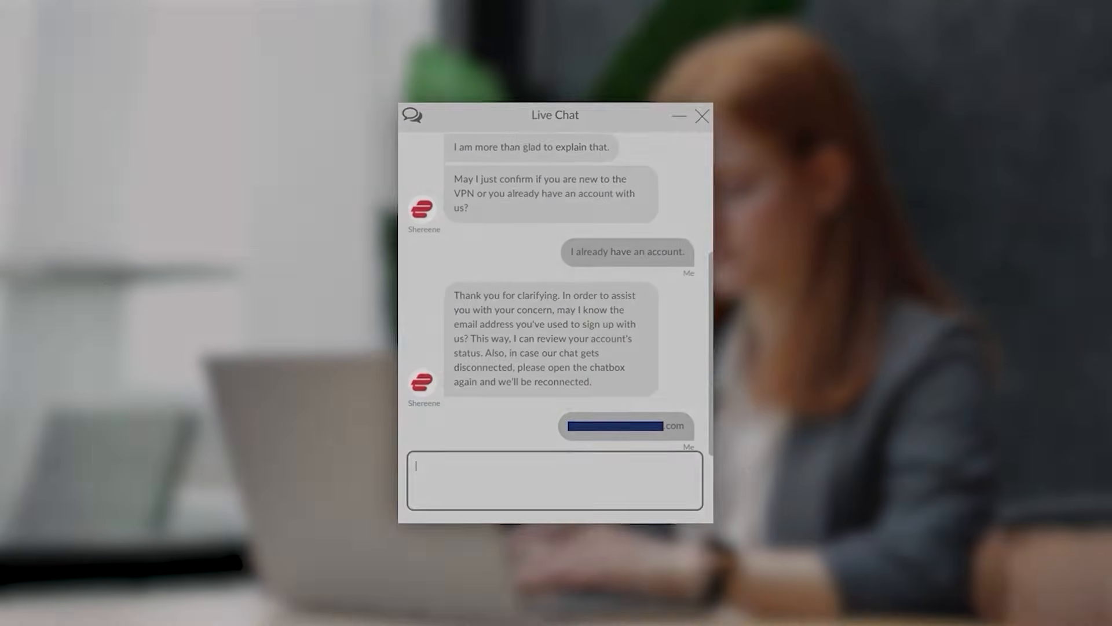
# Contact Live Chat support and show the Automatic Renewal Settings with the $12.95 monthly plan
pyautogui.click(703, 116)
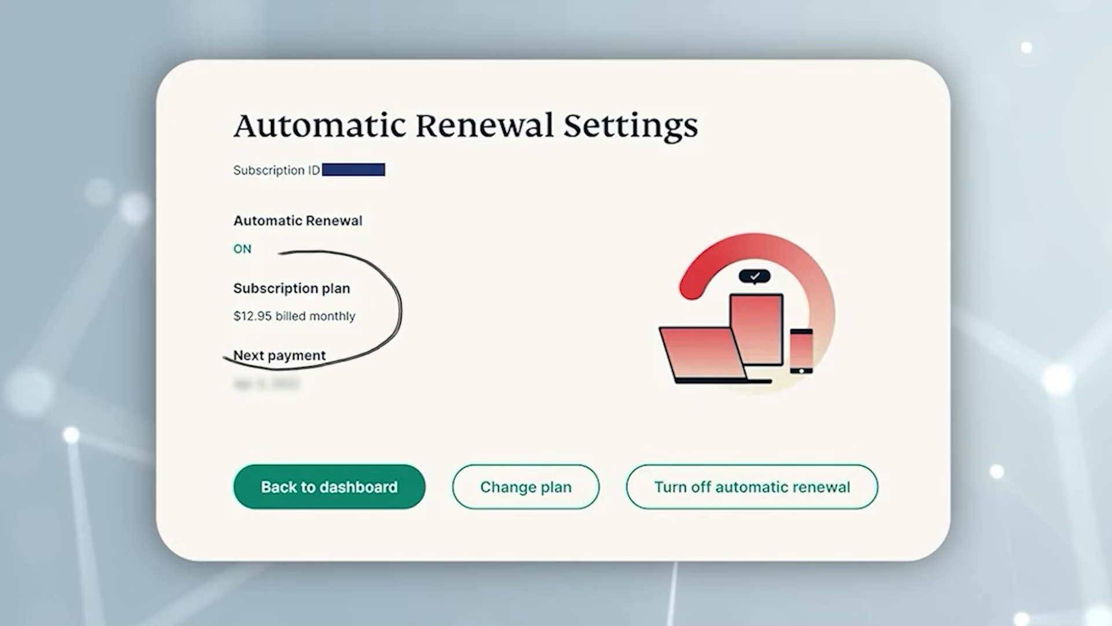
pyautogui.click(525, 487)
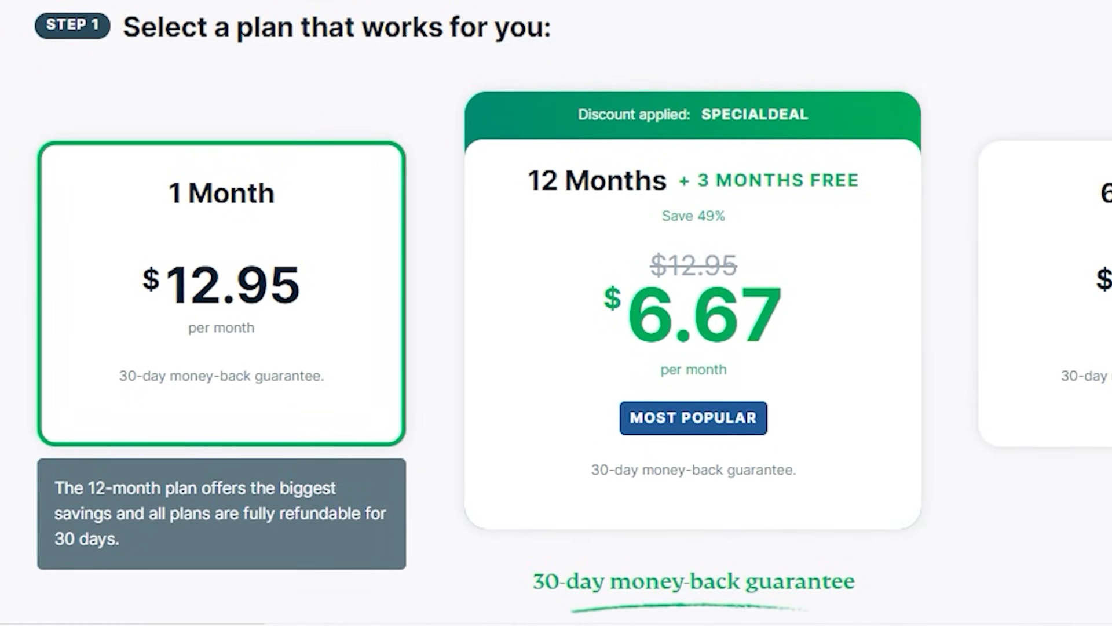
# Review the plan prices and show Surfshark's MultiHop server list beside NordVPN's map
pyautogui.click(220, 291)
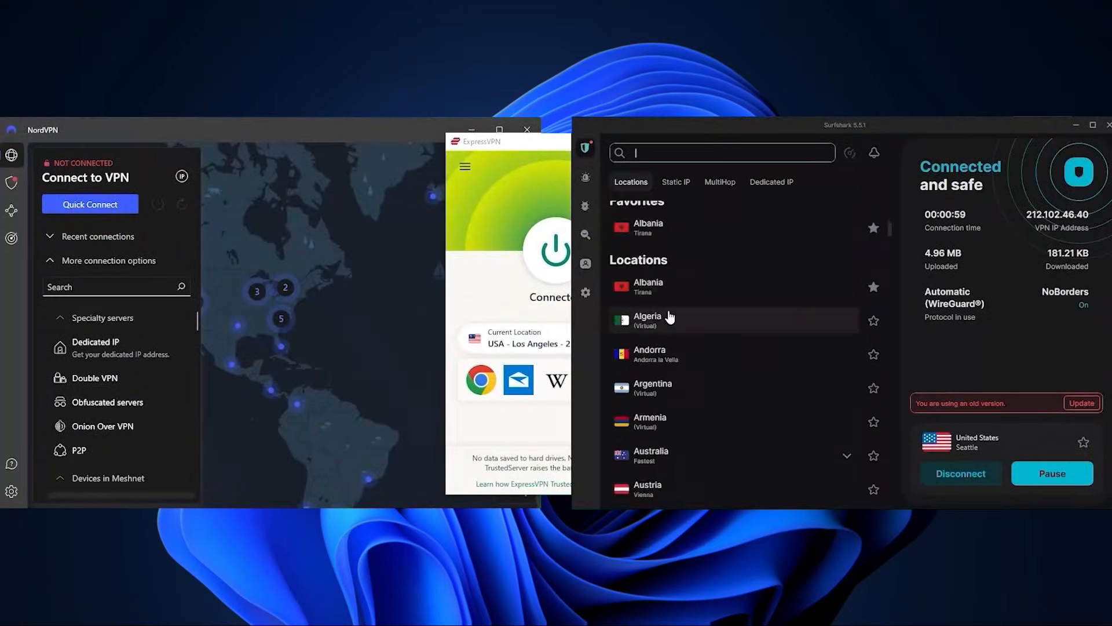
pyautogui.click(720, 182)
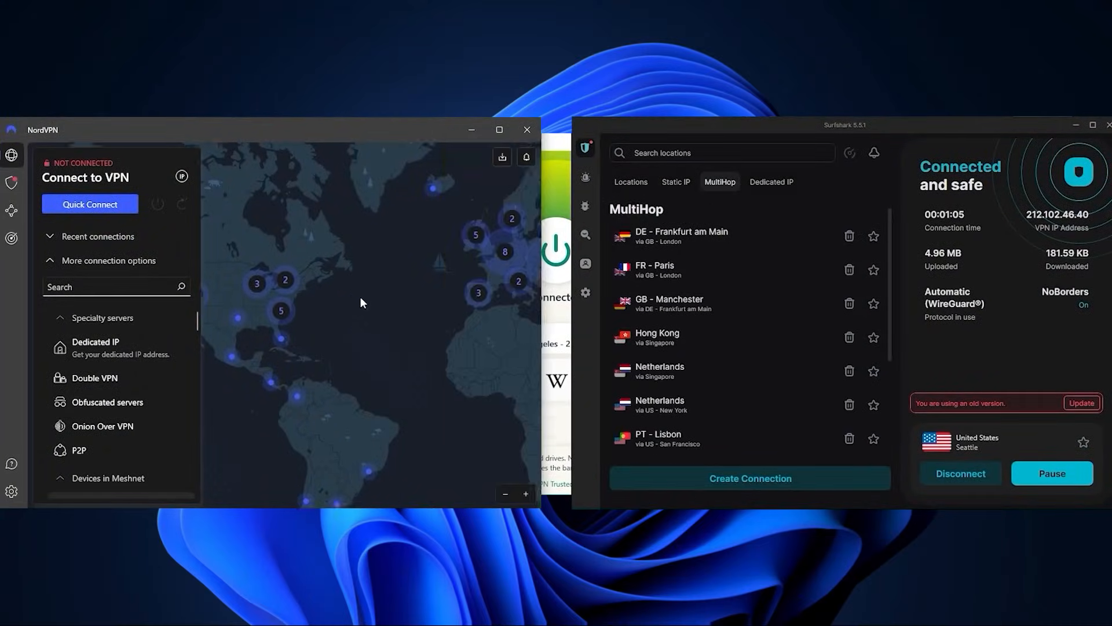